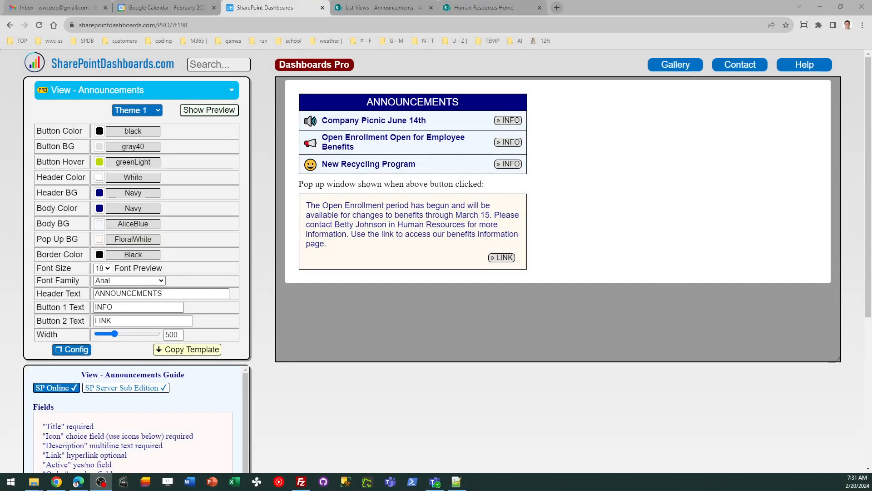
pyautogui.moveTo(149, 200)
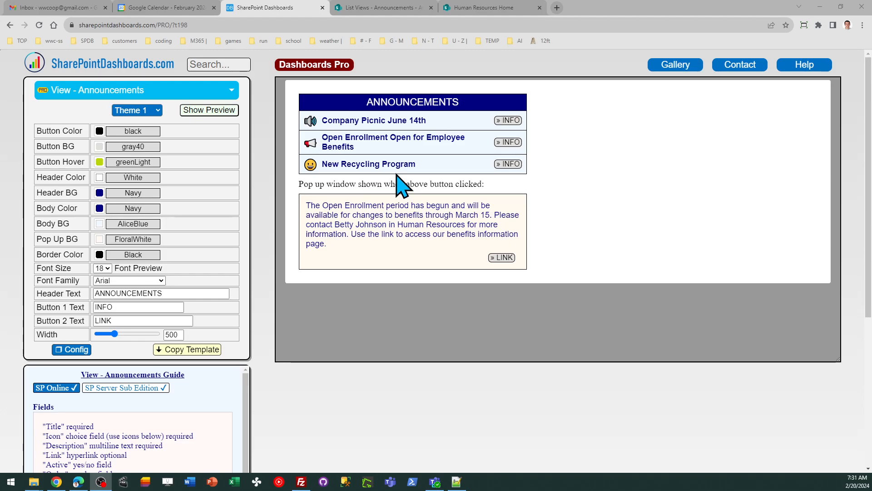
# - Glance at the blank Human Resources Home page, then return to the three-item Announcements list
pyautogui.click(381, 7)
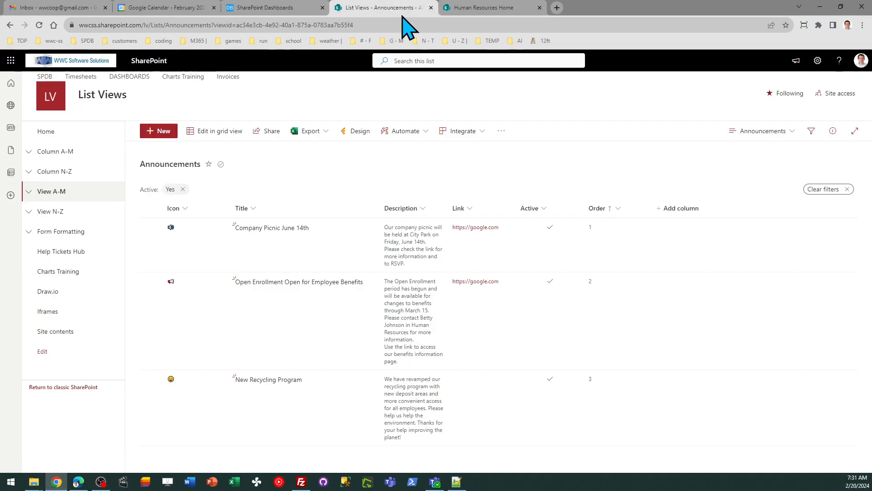
pyautogui.click(490, 8)
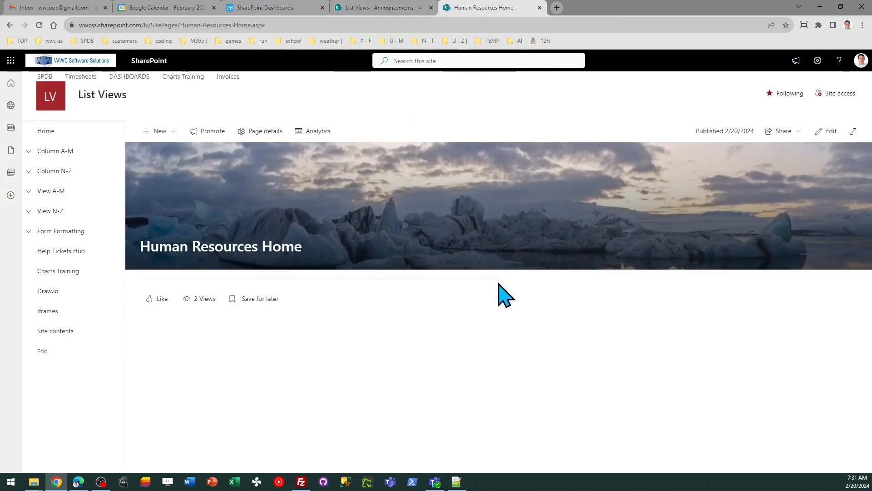
pyautogui.moveTo(645, 343)
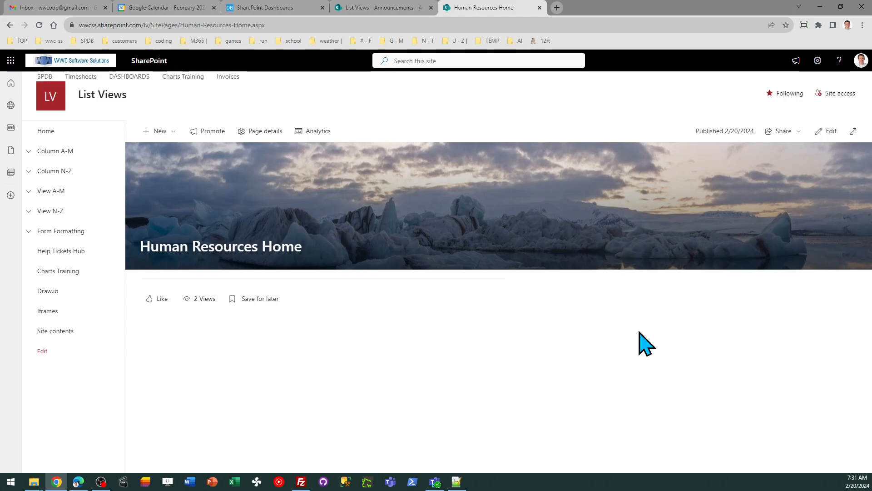
pyautogui.moveTo(578, 380)
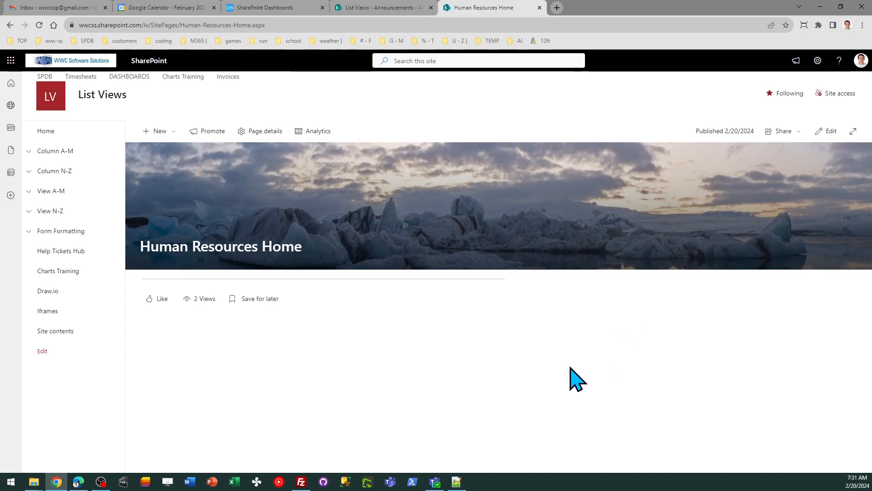
pyautogui.moveTo(617, 349)
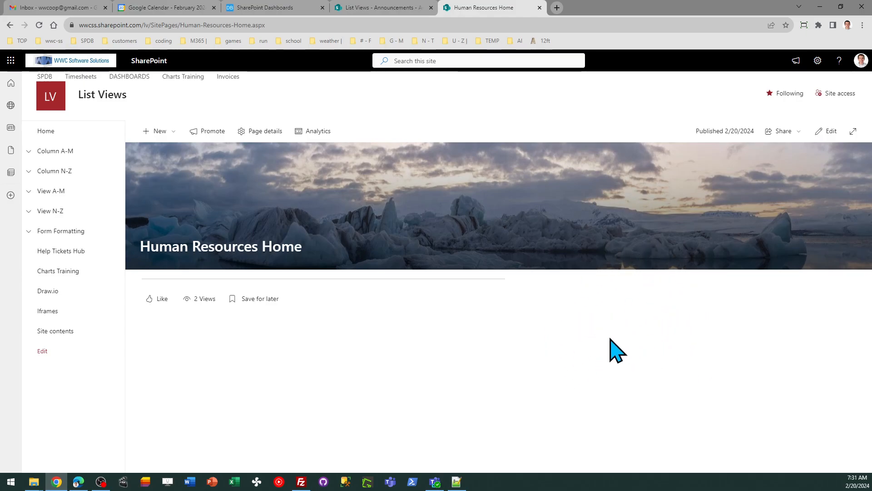
pyautogui.moveTo(397, 23)
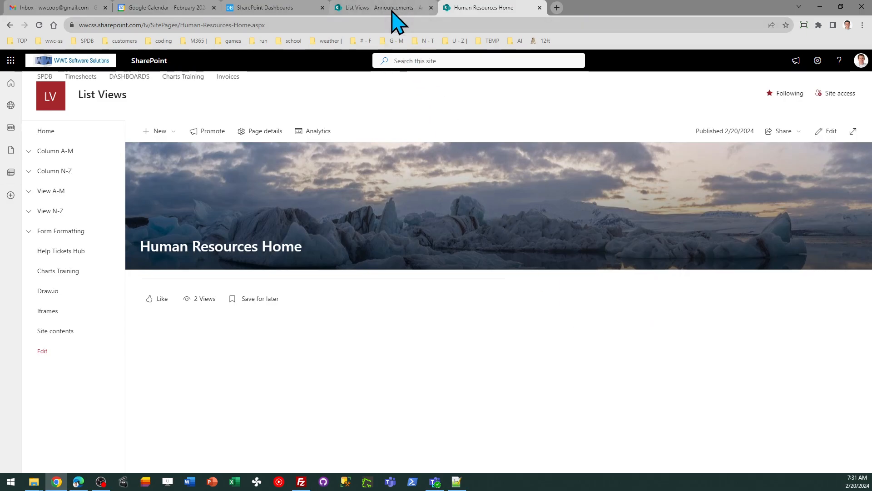
pyautogui.click(379, 7)
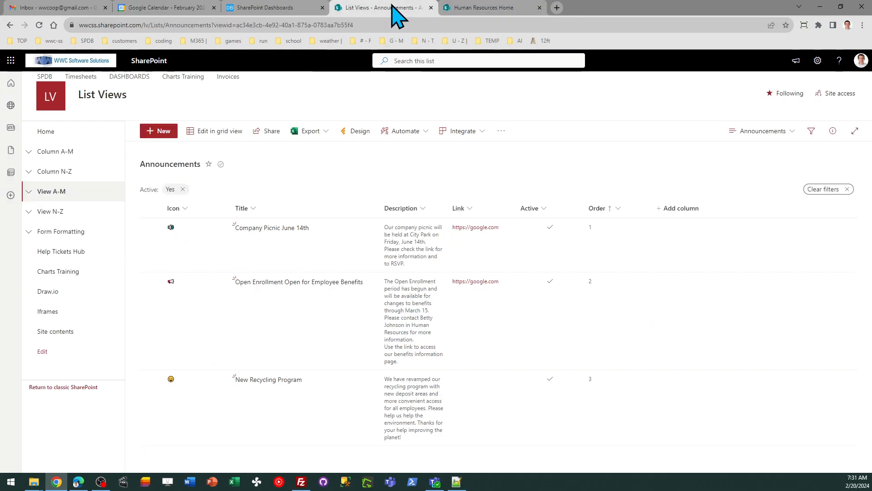
pyautogui.moveTo(348, 192)
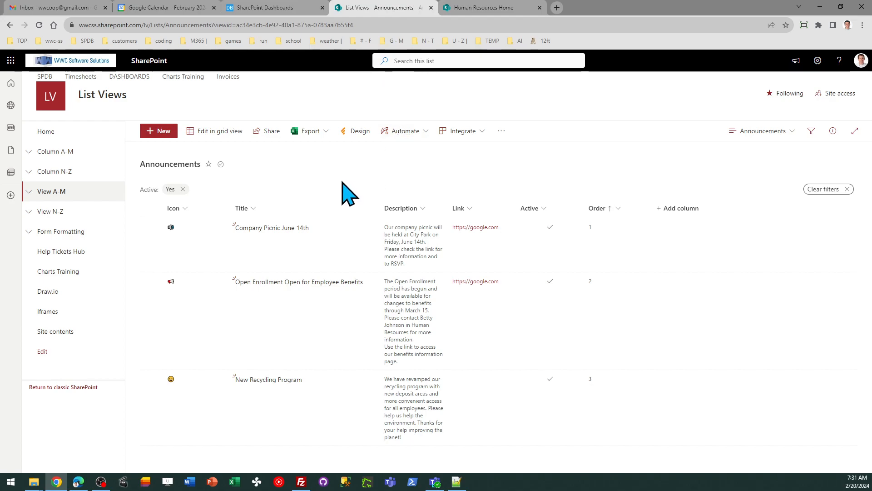
# - Scroll the Announcements template page down to the guide's required Fields section
pyautogui.click(272, 7)
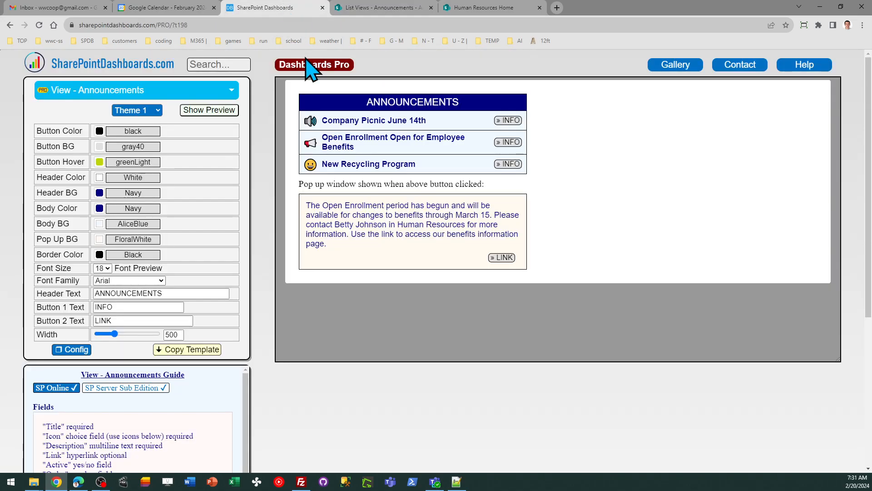
pyautogui.moveTo(456, 186)
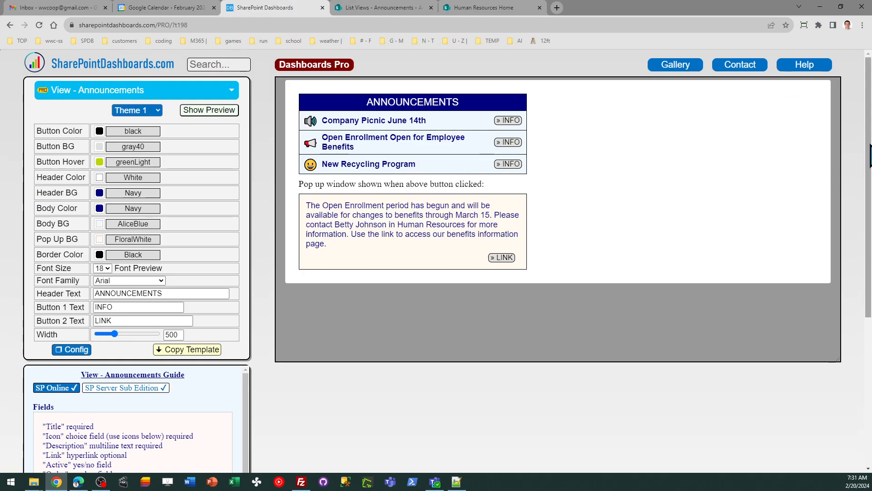
pyautogui.scroll(-3)
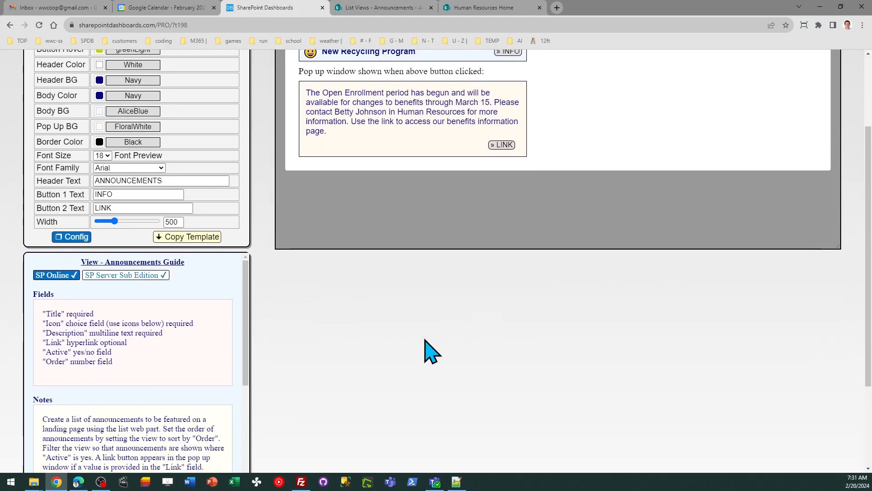
pyautogui.moveTo(285, 372)
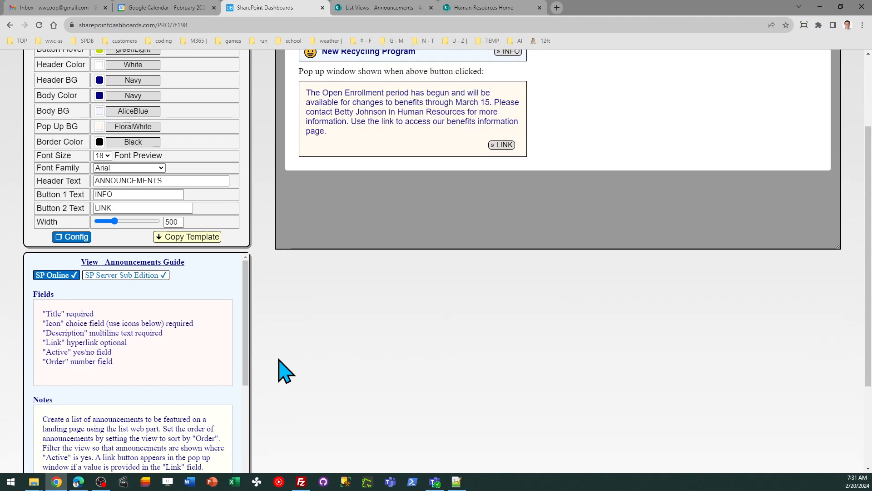
pyautogui.moveTo(114, 311)
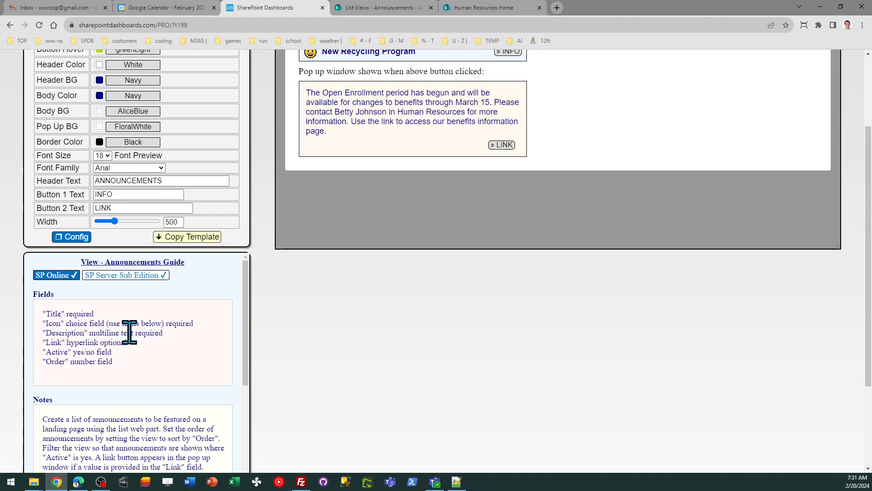
pyautogui.moveTo(187, 345)
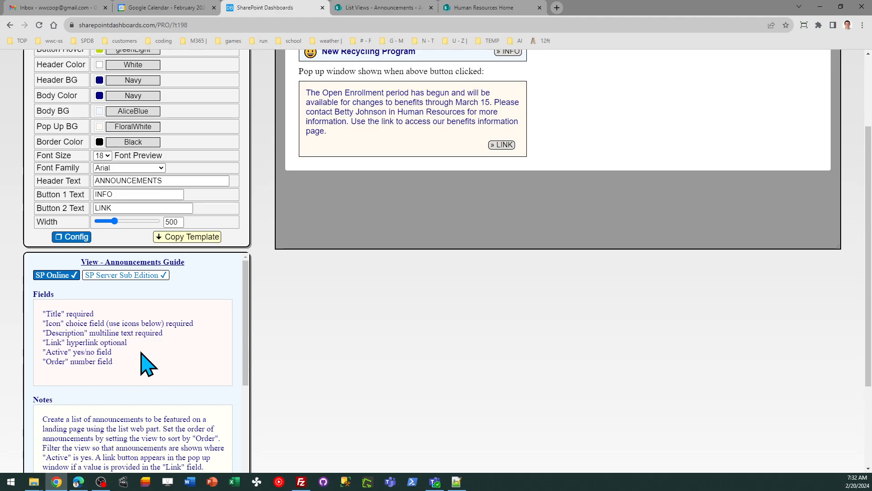
pyautogui.moveTo(143, 361)
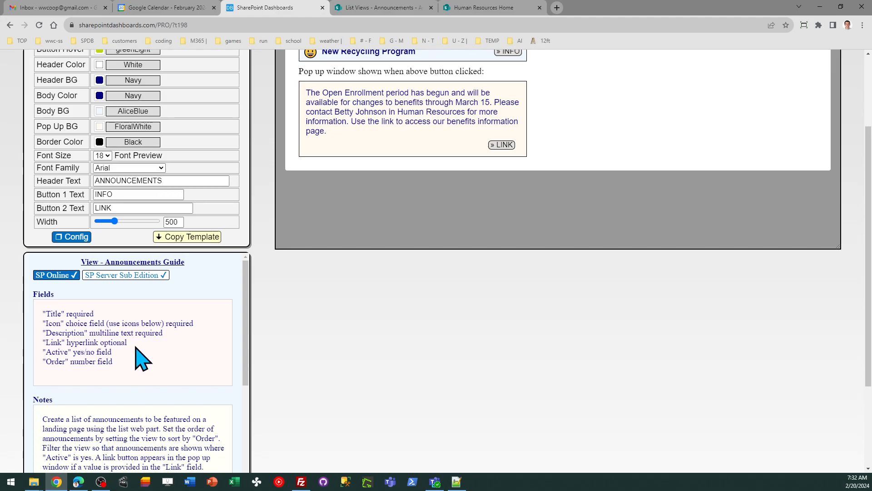
pyautogui.moveTo(128, 367)
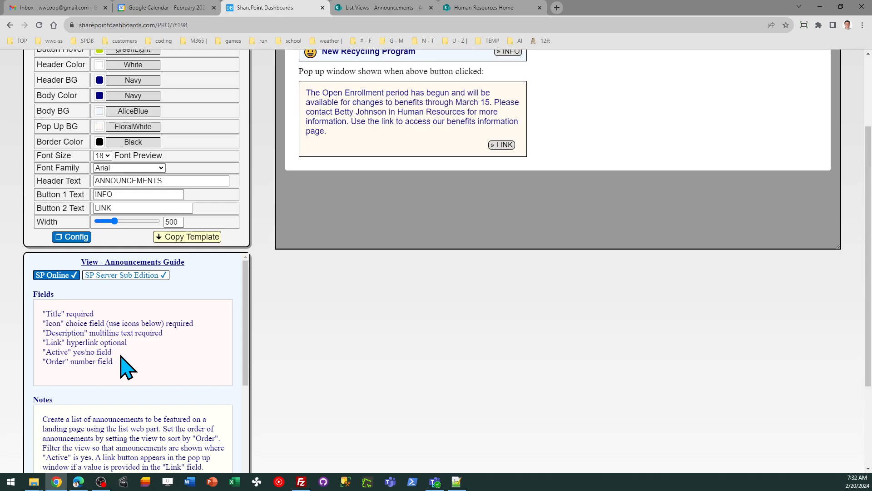
pyautogui.moveTo(141, 376)
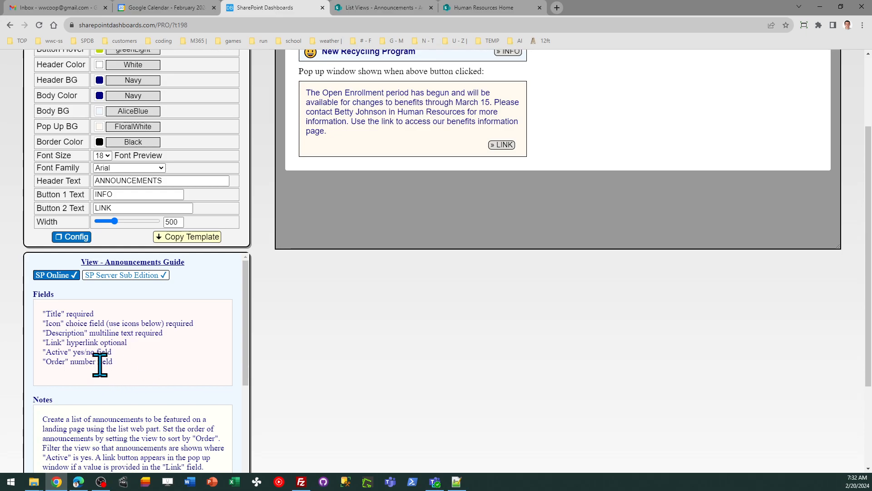
pyautogui.moveTo(595, 362)
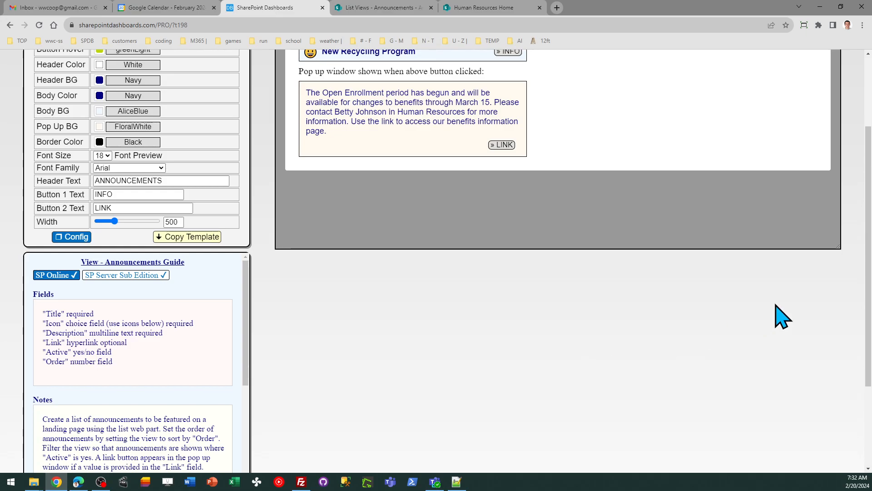
pyautogui.scroll(-3)
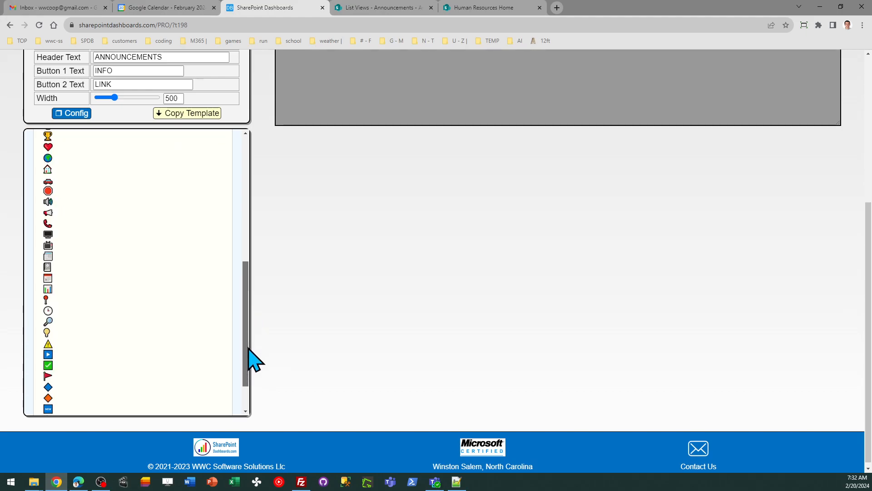
pyautogui.scroll(-3)
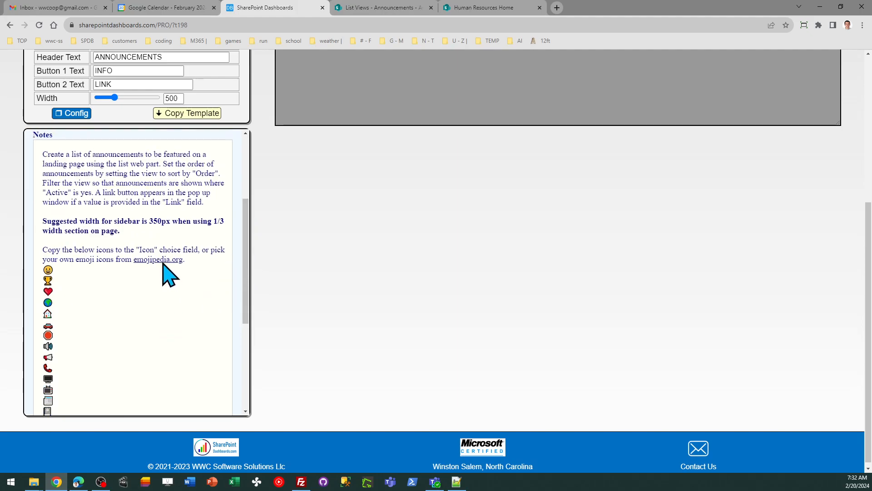
pyautogui.moveTo(158, 259)
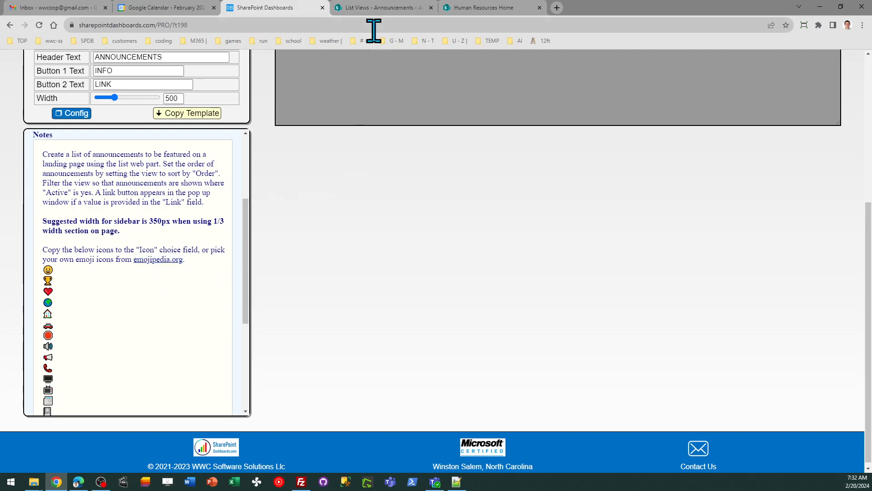
# - Inspect the Announcements list settings and its Icon choice column options, then return to All Items
pyautogui.click(381, 7)
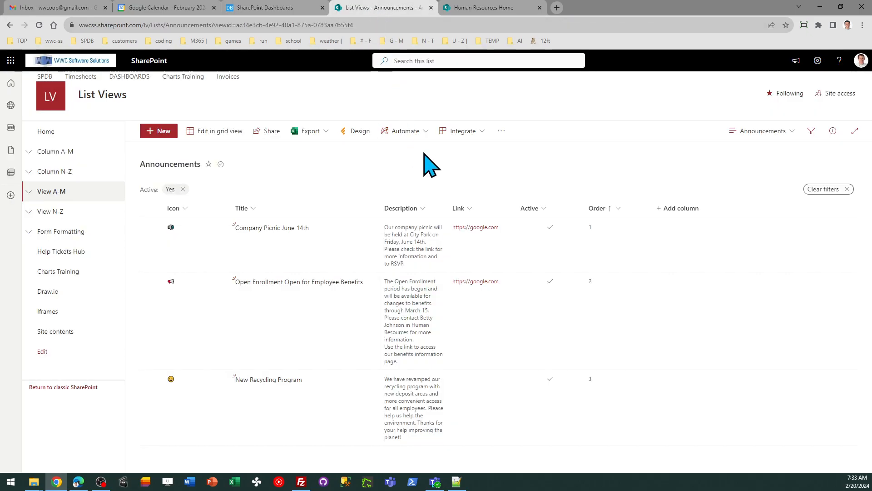
pyautogui.moveTo(367, 245)
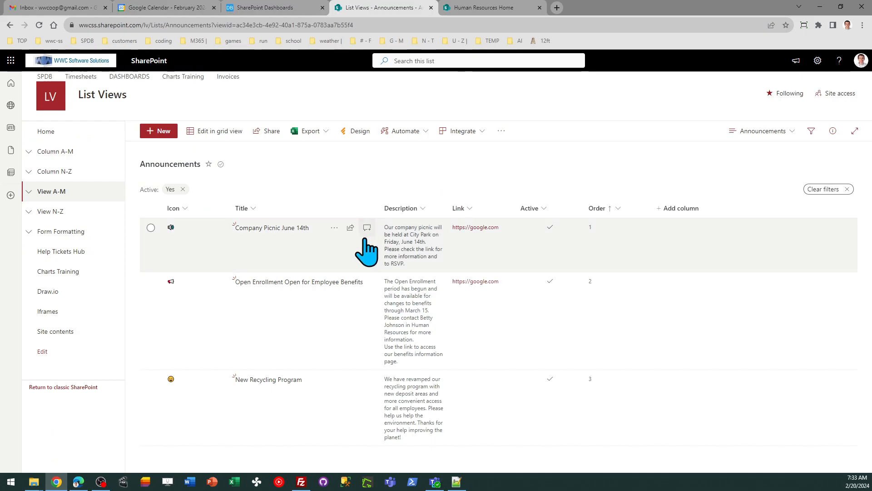
pyautogui.moveTo(354, 259)
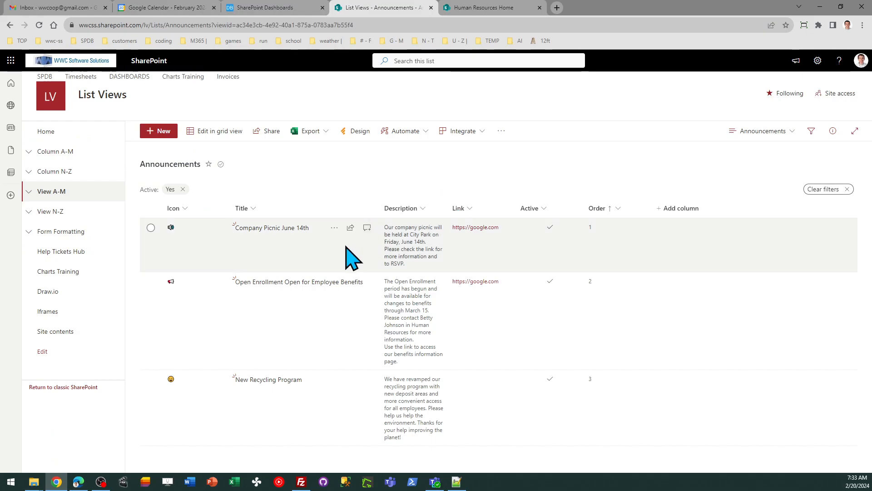
pyautogui.moveTo(619, 173)
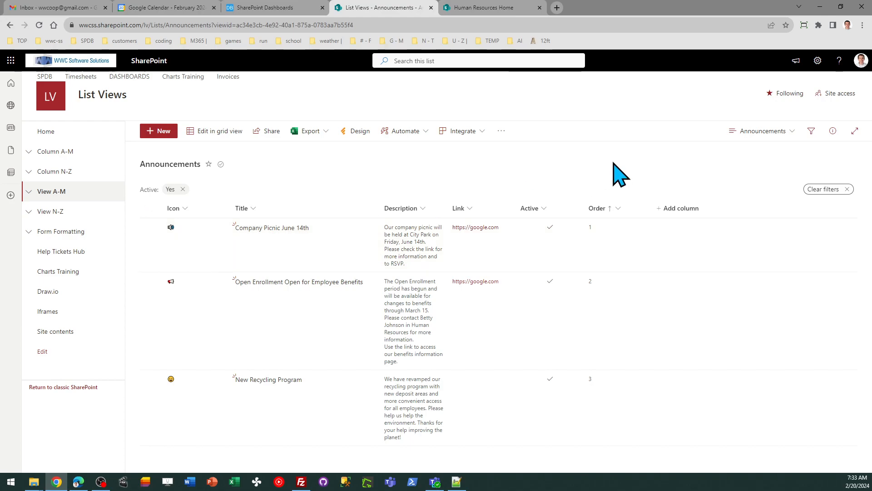
pyautogui.moveTo(818, 60)
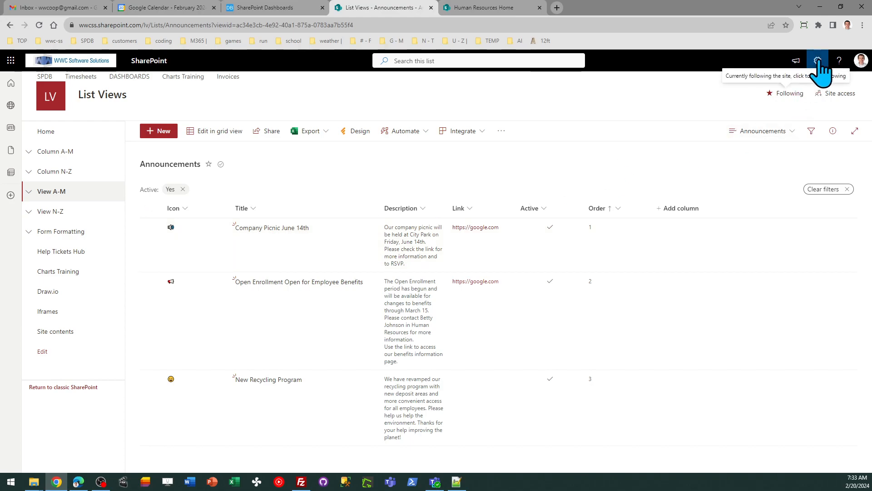
pyautogui.click(817, 60)
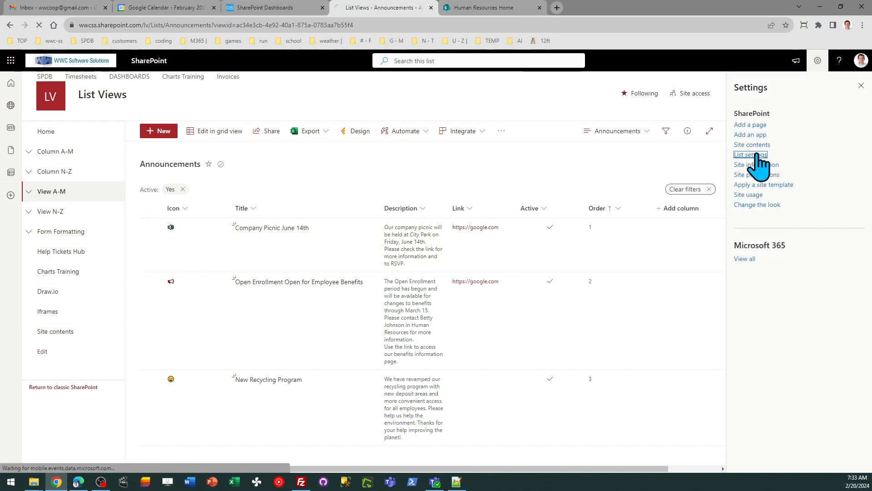
pyautogui.click(751, 154)
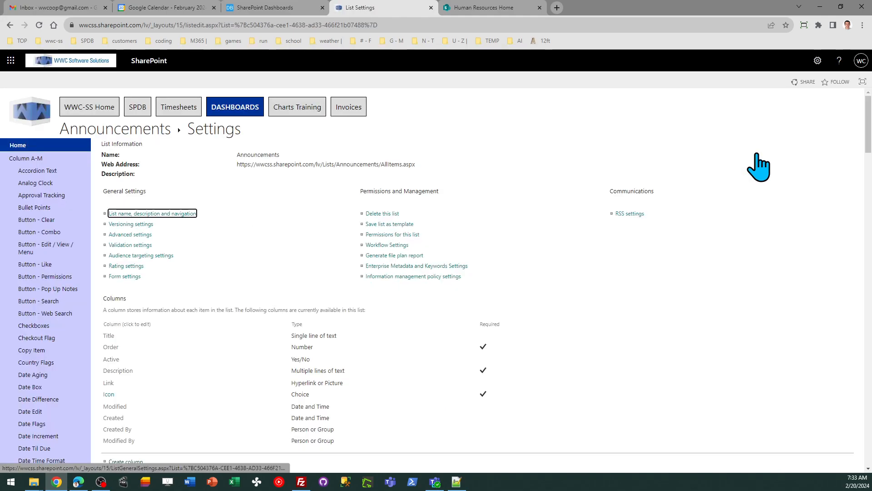
pyautogui.scroll(-3)
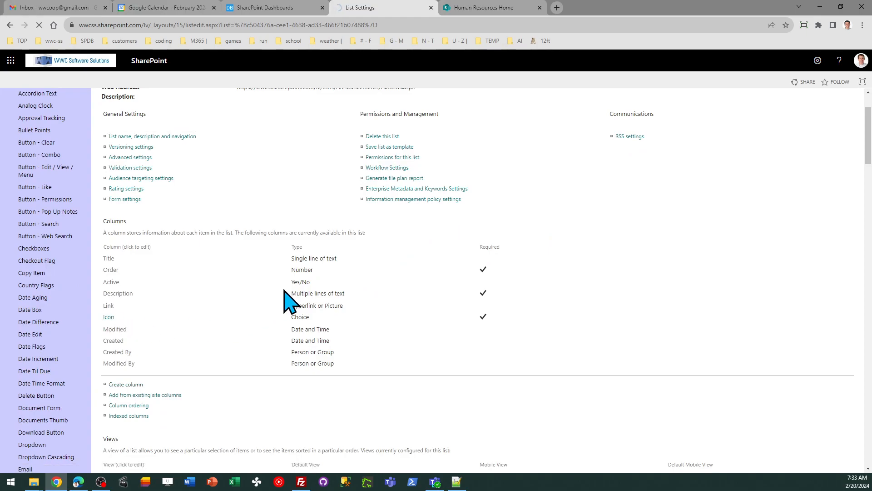
pyautogui.click(109, 317)
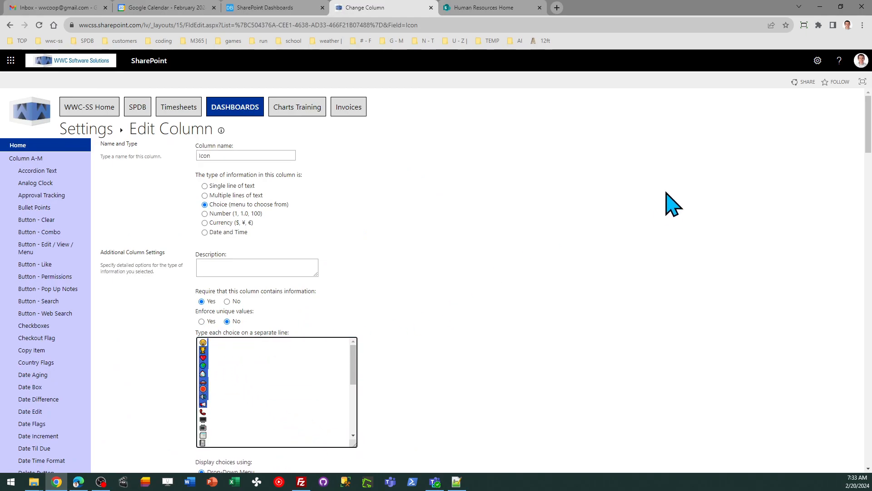
pyautogui.click(10, 25)
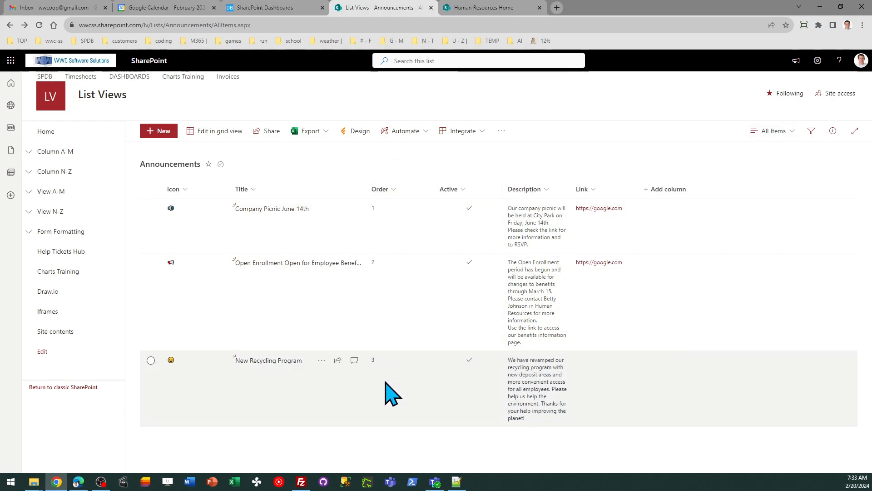
pyautogui.moveTo(502, 167)
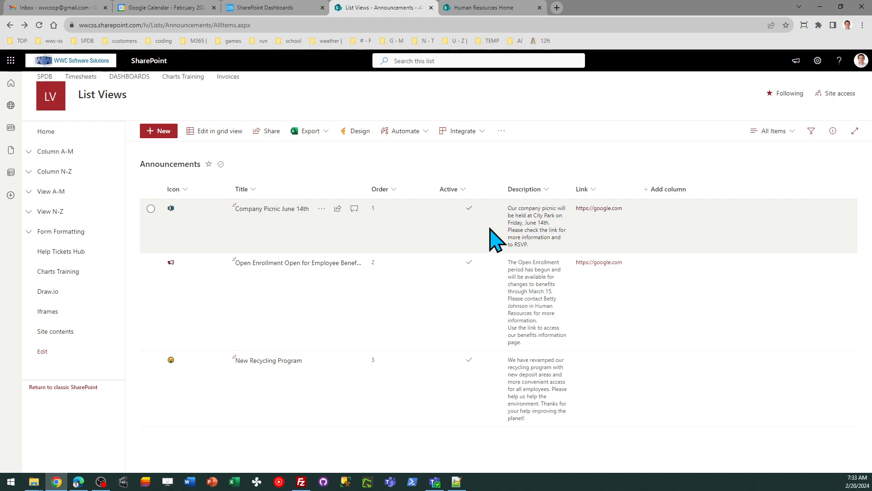
# - Preview the Announcements template in black Theme 2 and green Theme 3, then revert to navy Theme 1
pyautogui.click(273, 8)
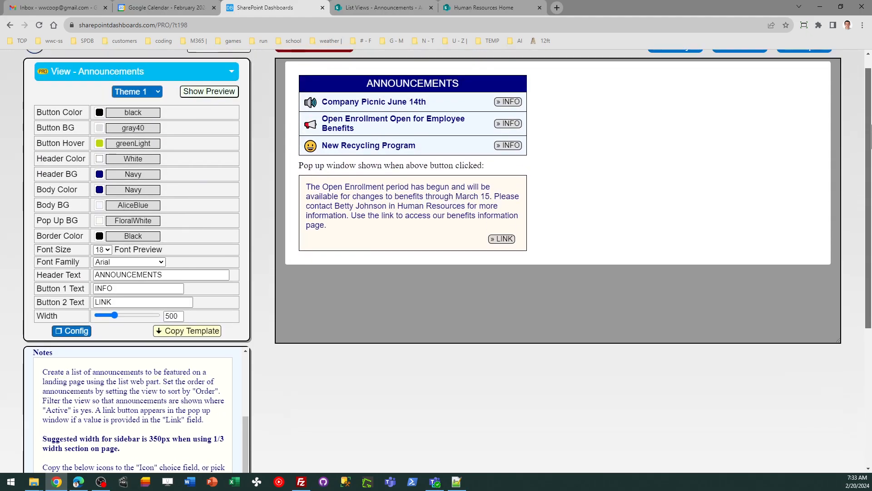
pyautogui.click(136, 110)
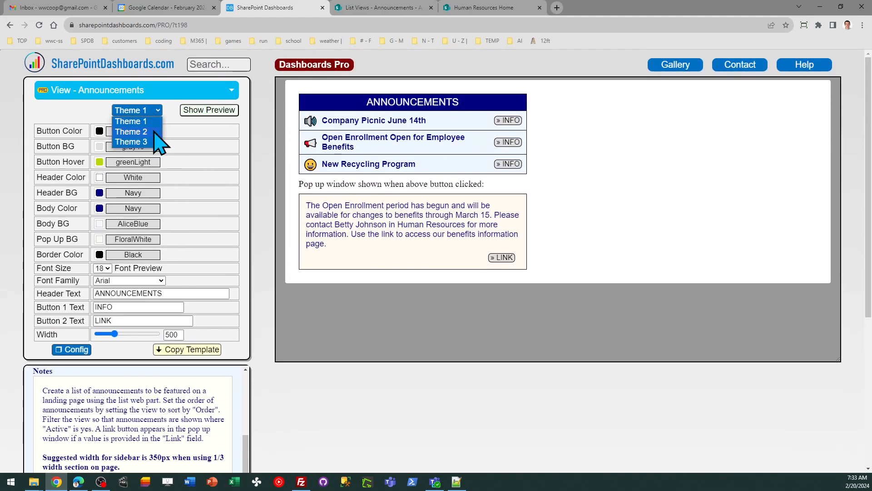
pyautogui.click(131, 120)
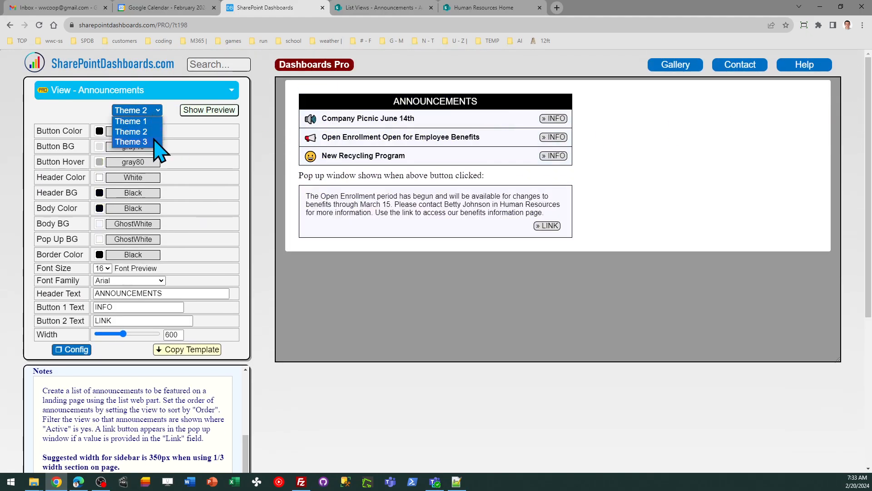
pyautogui.click(131, 141)
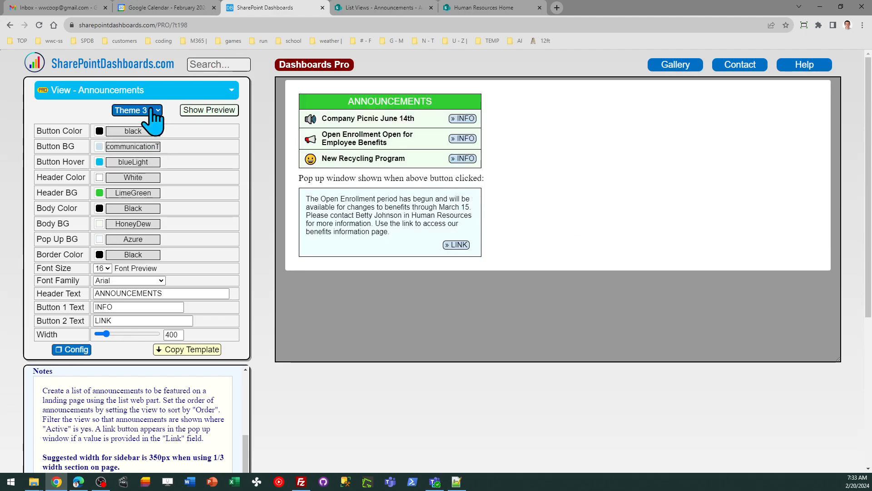
pyautogui.click(133, 110)
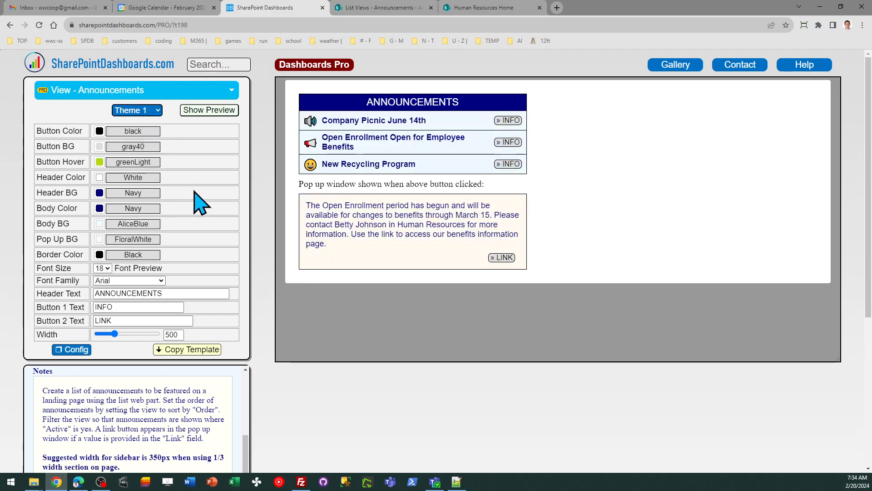
pyautogui.moveTo(258, 234)
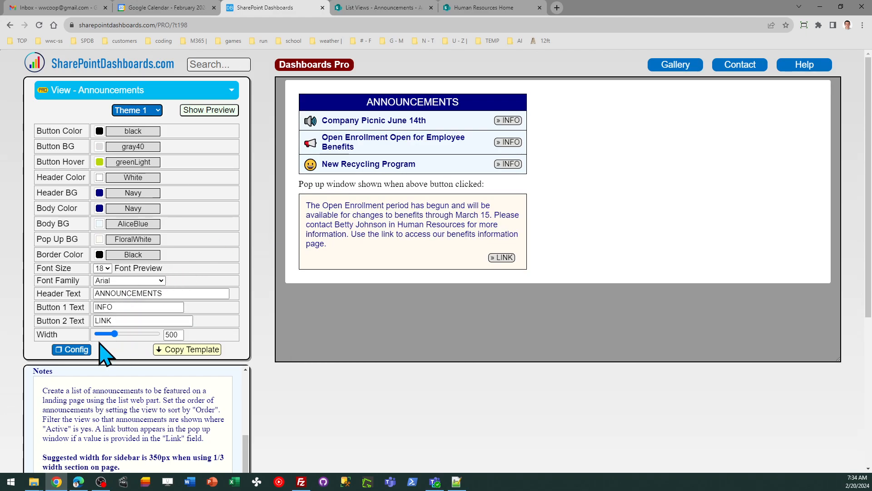
pyautogui.moveTo(201, 319)
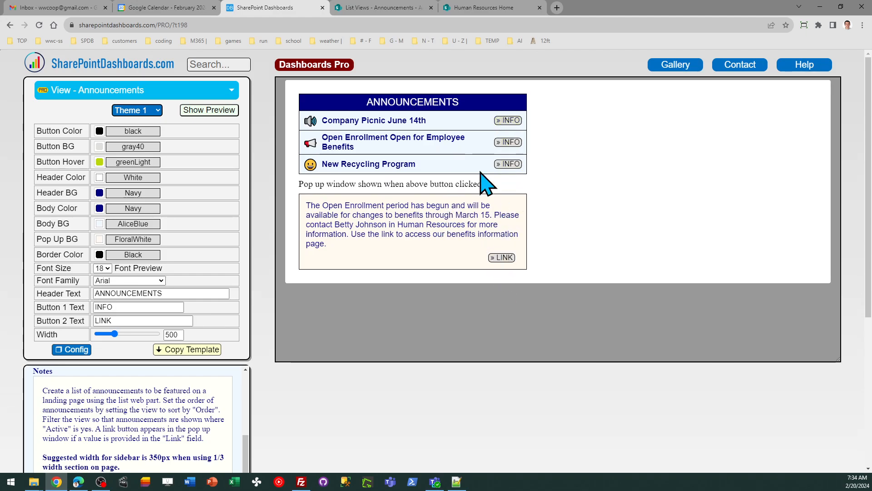
pyautogui.moveTo(520, 192)
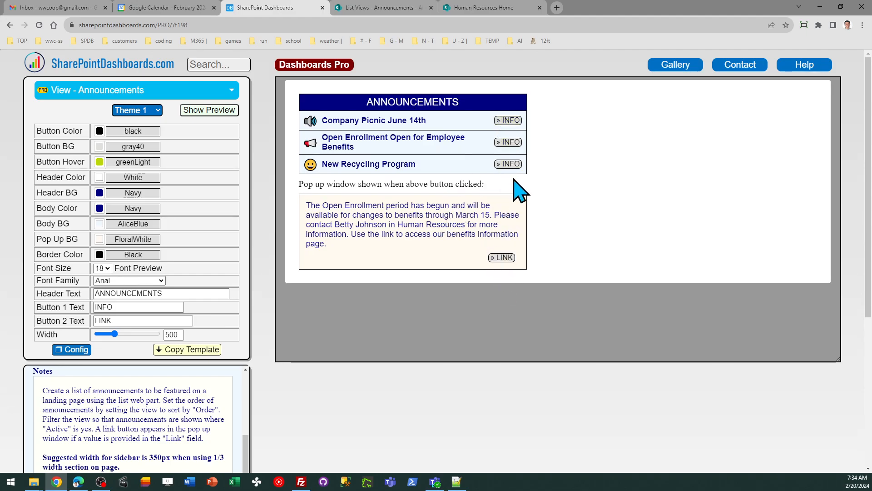
pyautogui.moveTo(281, 231)
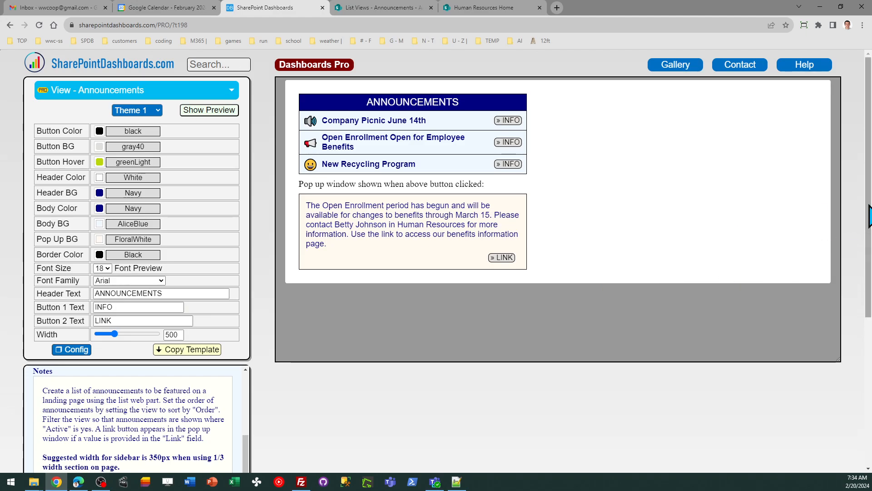
# - Give the green Theme 3 Announcements template a width of 350
pyautogui.scroll(-3)
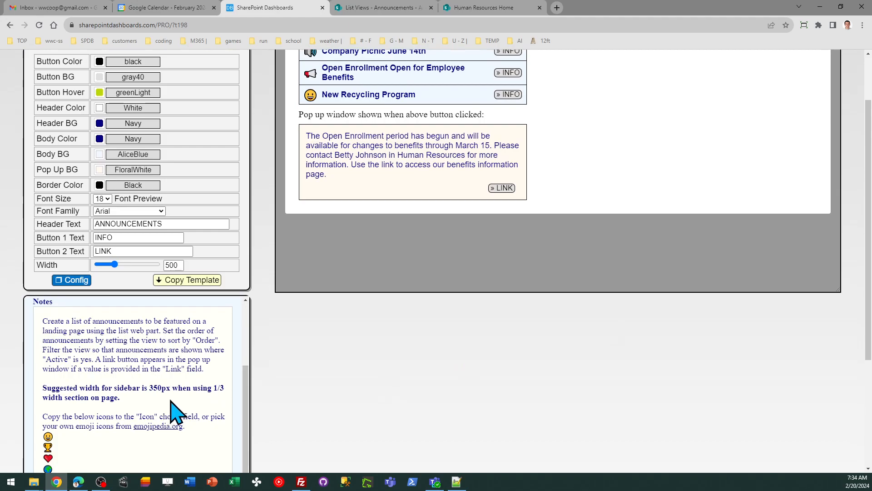
pyautogui.doubleClick(160, 387)
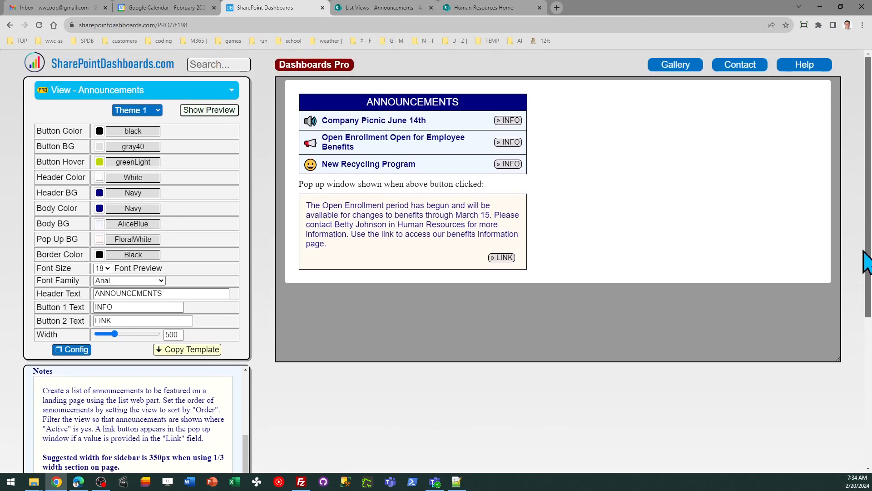
pyautogui.moveTo(153, 120)
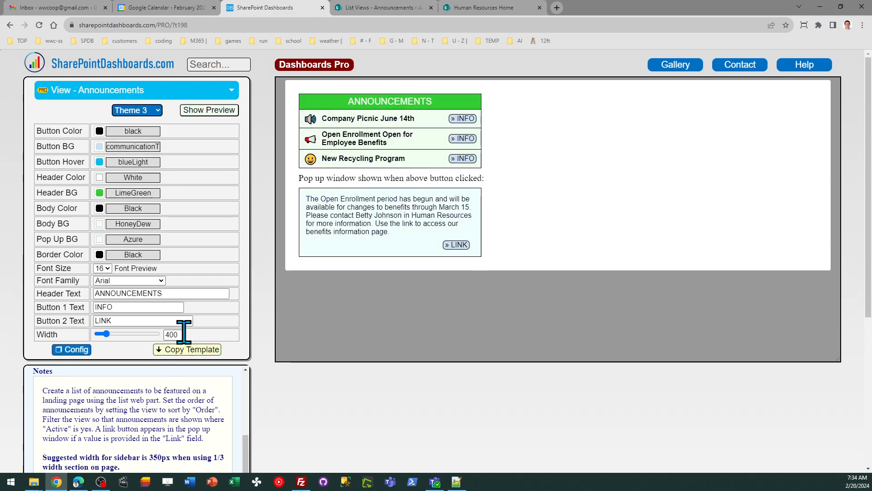
pyautogui.write('350')
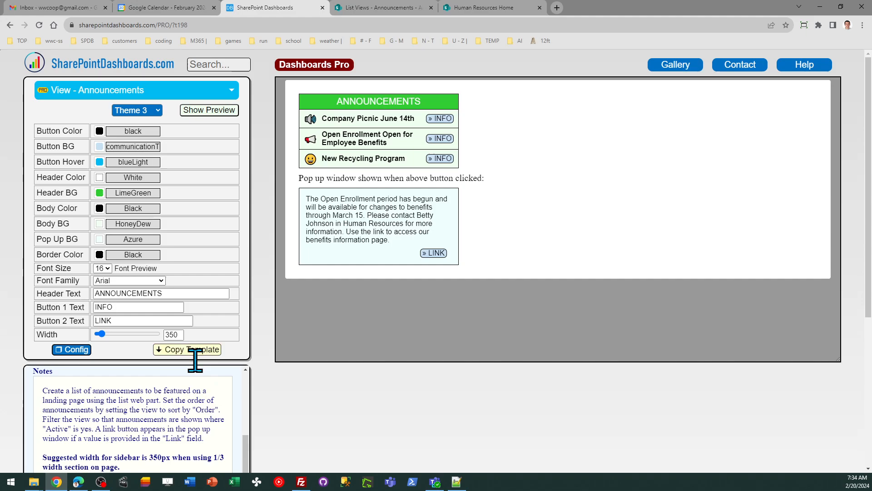
# - Copy the template code and save it as the Announcements view's advanced formatting
pyautogui.click(187, 349)
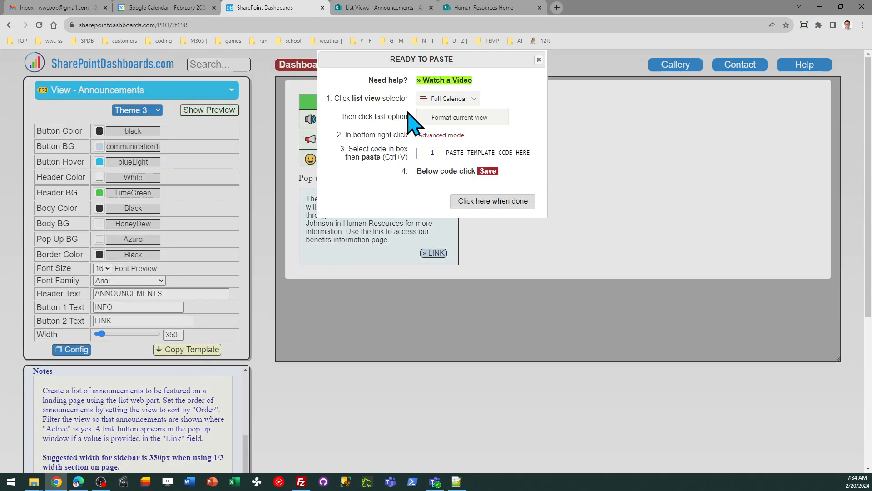
pyautogui.click(381, 7)
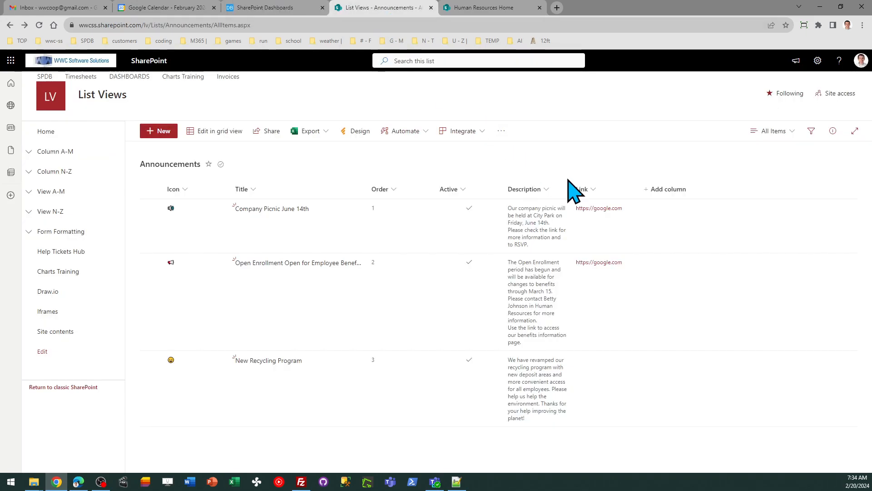
pyautogui.moveTo(772, 131)
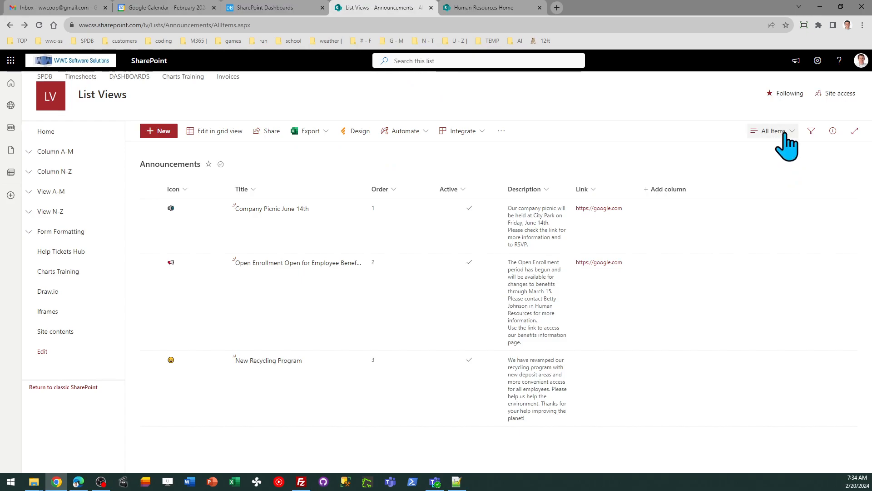
pyautogui.click(771, 131)
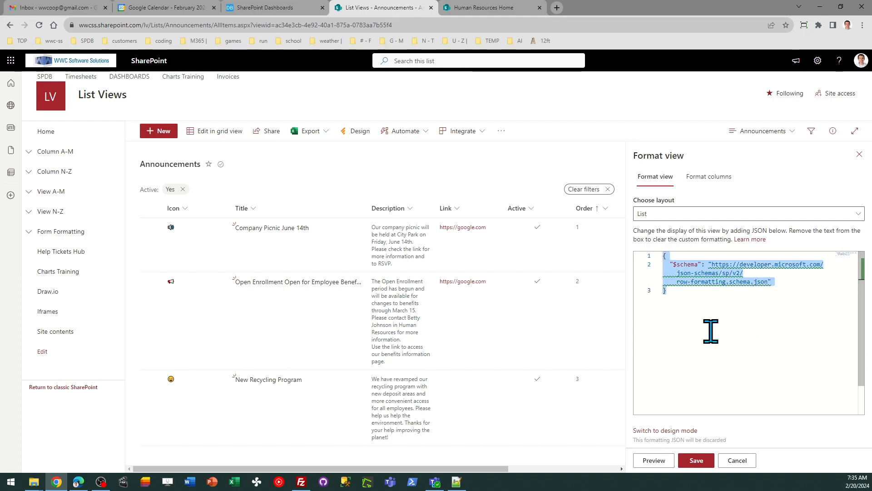
pyautogui.click(696, 460)
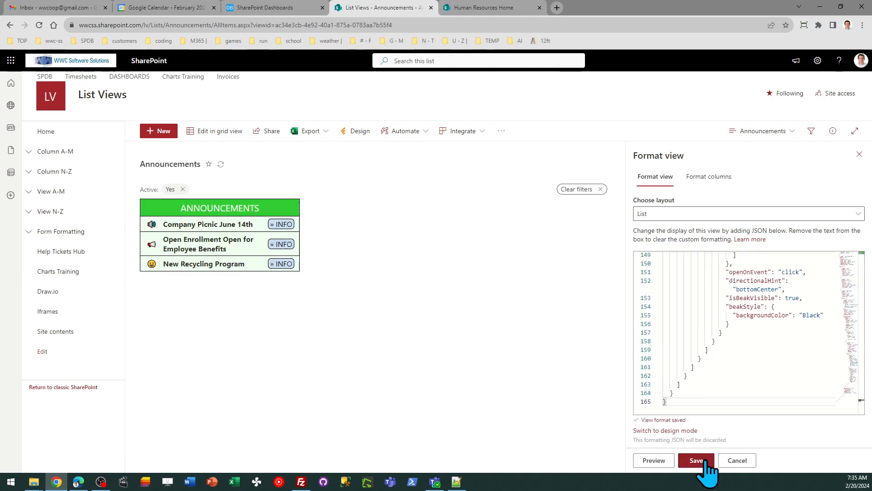
# - Close the format pane and test the Open Enrollment and New Recycling Program INFO pop-ups
pyautogui.click(695, 460)
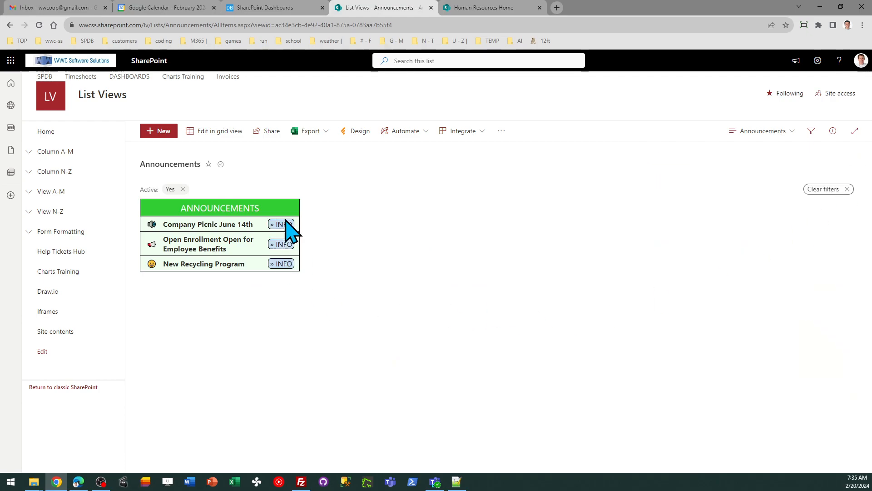
pyautogui.moveTo(309, 325)
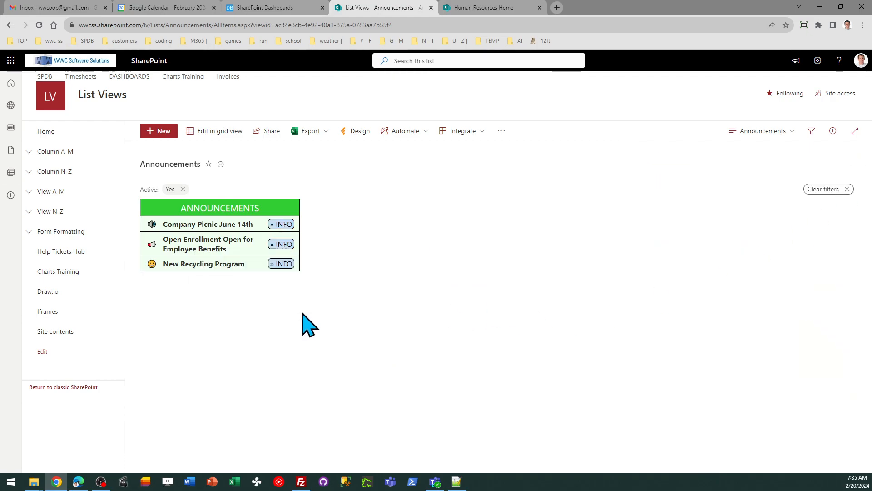
pyautogui.click(281, 243)
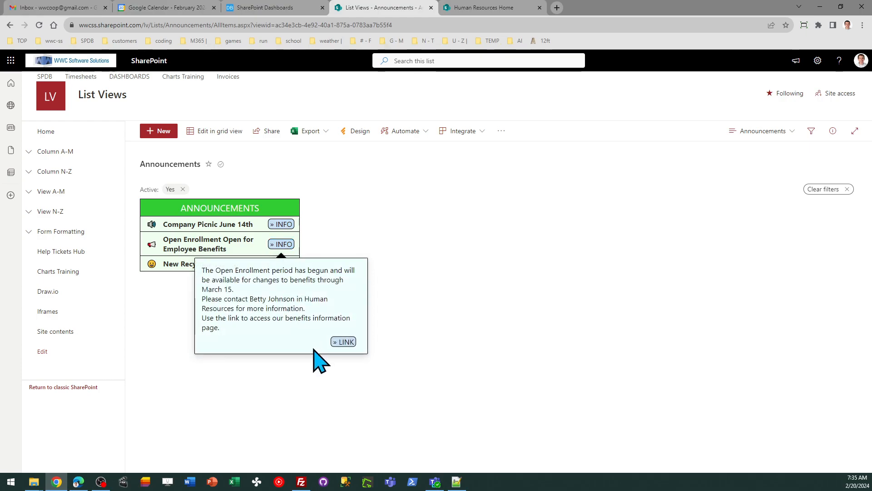
pyautogui.moveTo(287, 276)
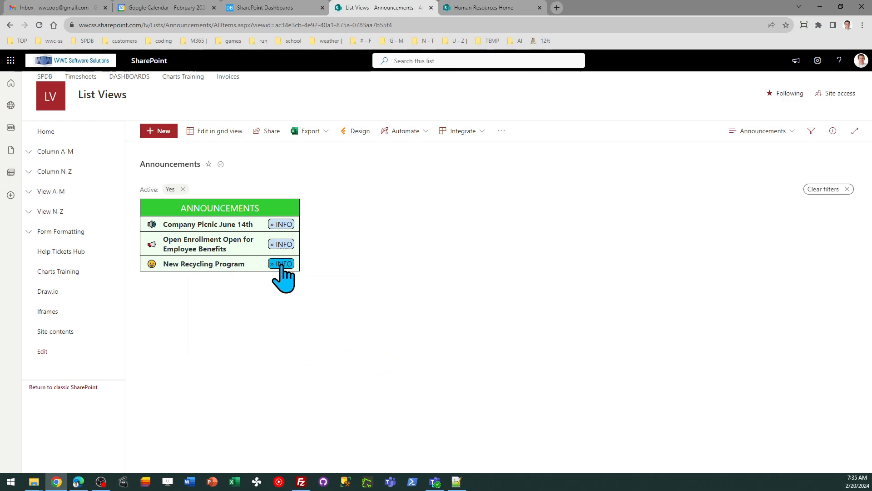
pyautogui.click(280, 263)
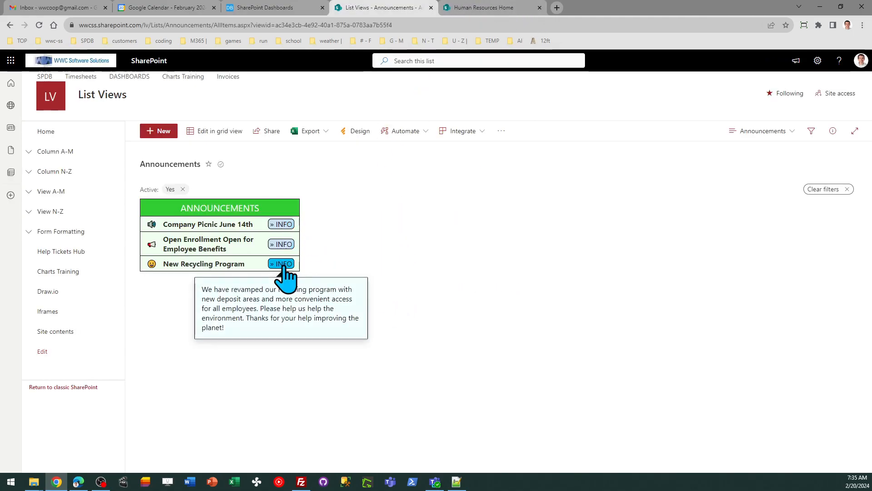
pyautogui.moveTo(410, 266)
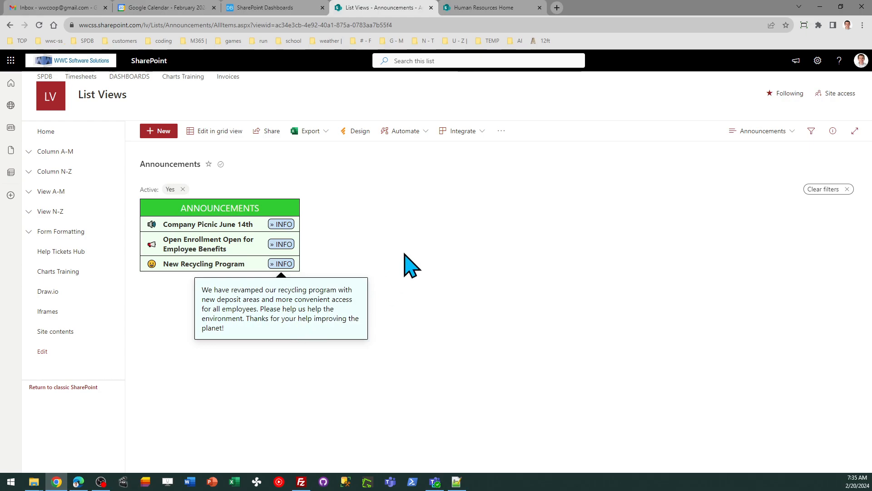
pyautogui.moveTo(411, 265)
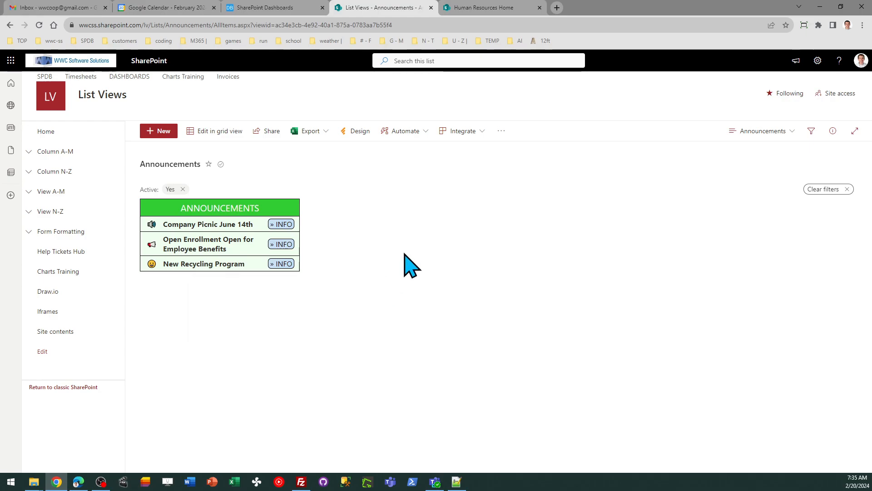
pyautogui.moveTo(487, 45)
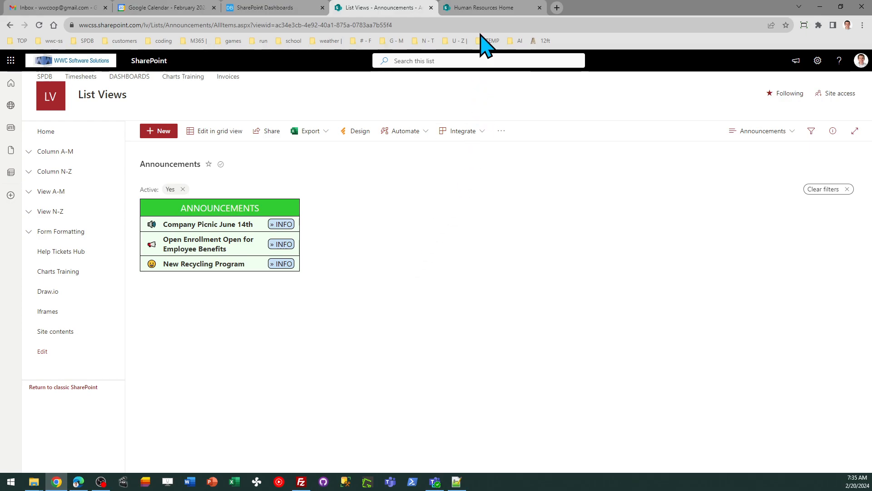
# - Edit the Human Resources Home page and add a One-third right section, targeting its right column
pyautogui.click(483, 7)
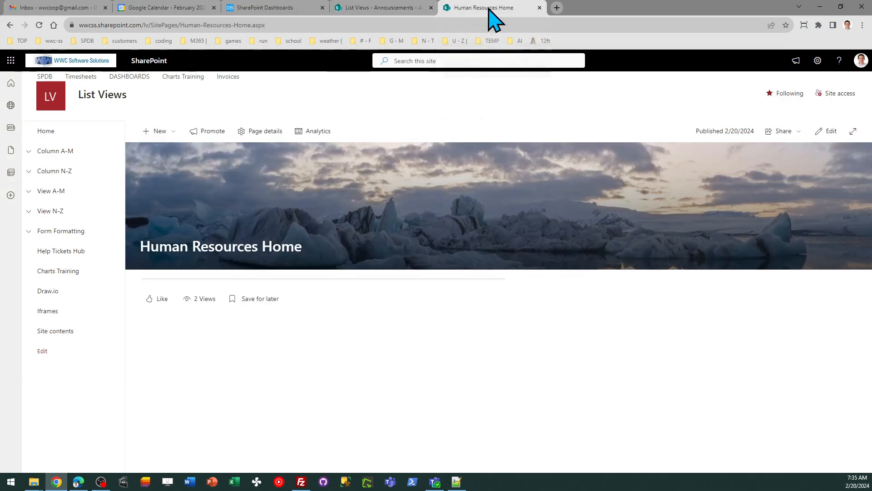
pyautogui.moveTo(356, 327)
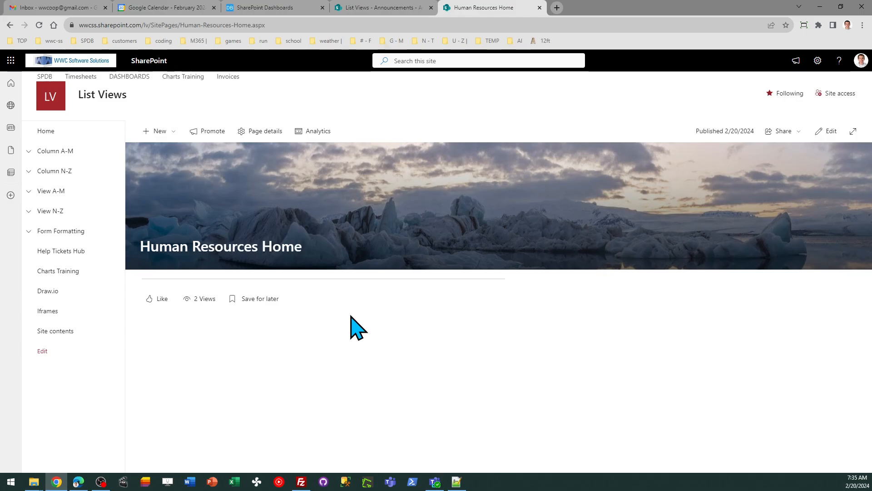
pyautogui.moveTo(831, 133)
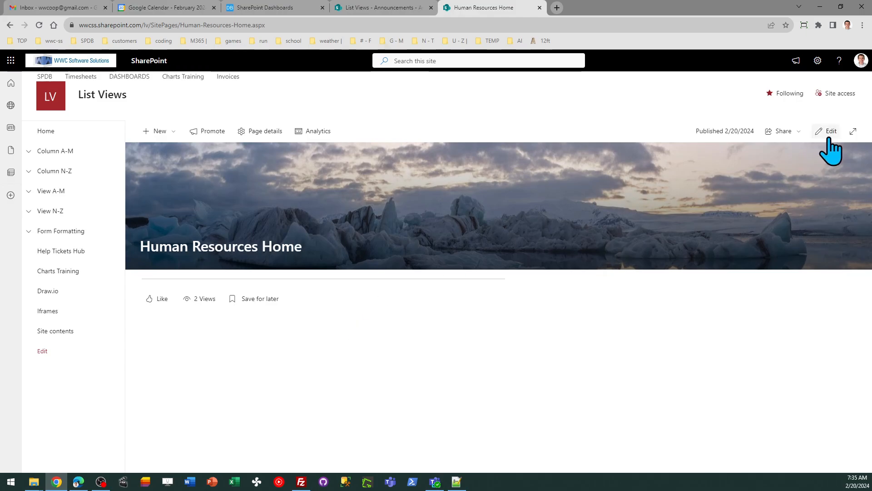
pyautogui.click(828, 131)
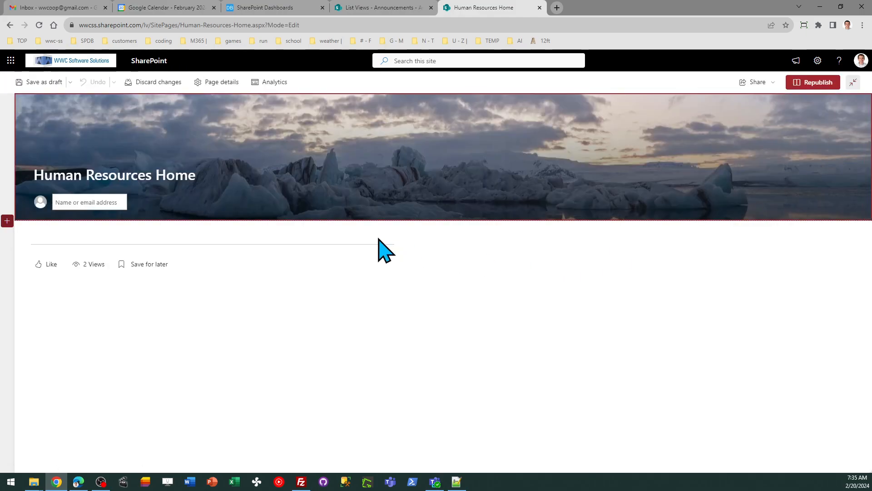
pyautogui.moveTo(856, 82)
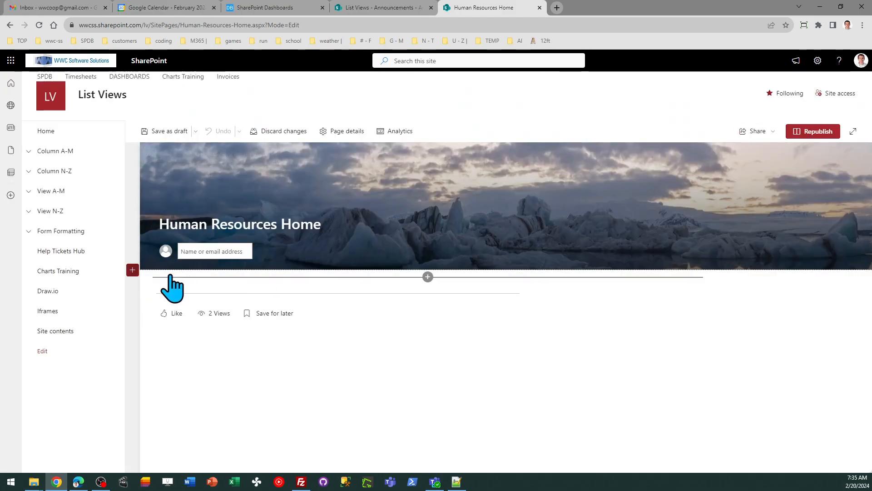
pyautogui.click(132, 270)
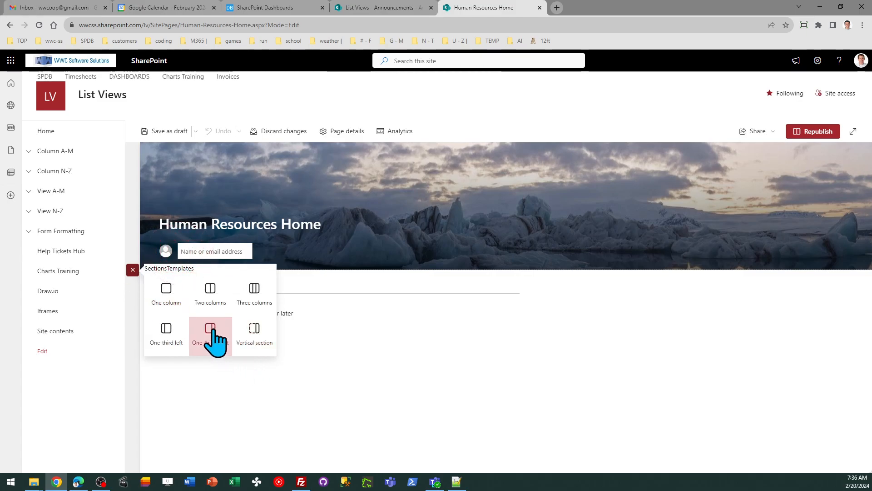
pyautogui.click(210, 331)
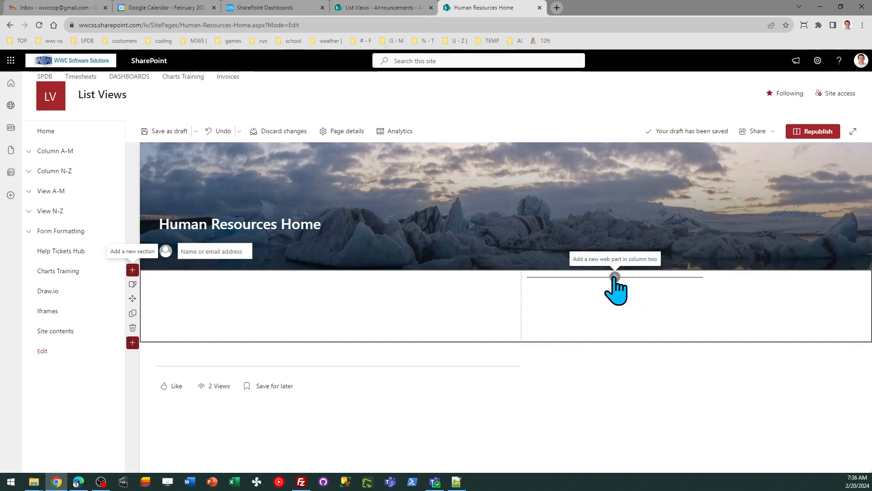
pyautogui.click(615, 276)
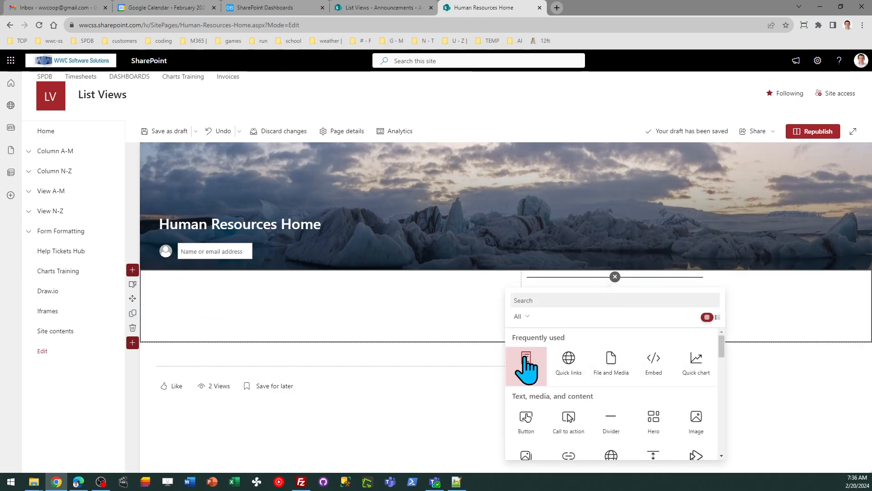
# - Add a List web part showing the Announcements list in the right column
pyautogui.click(525, 358)
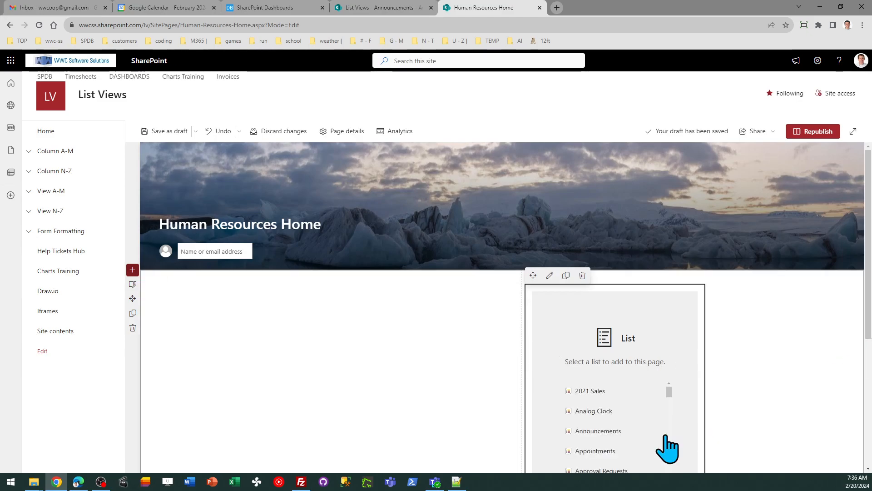
pyautogui.moveTo(607, 442)
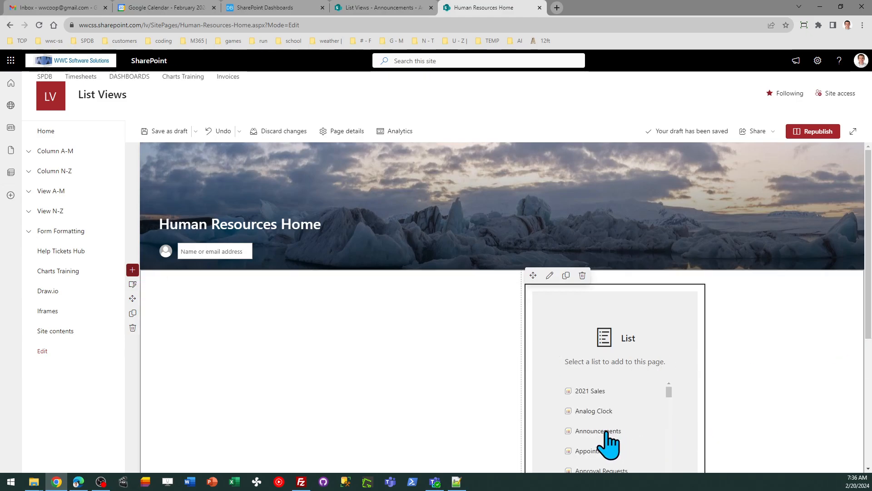
pyautogui.click(599, 431)
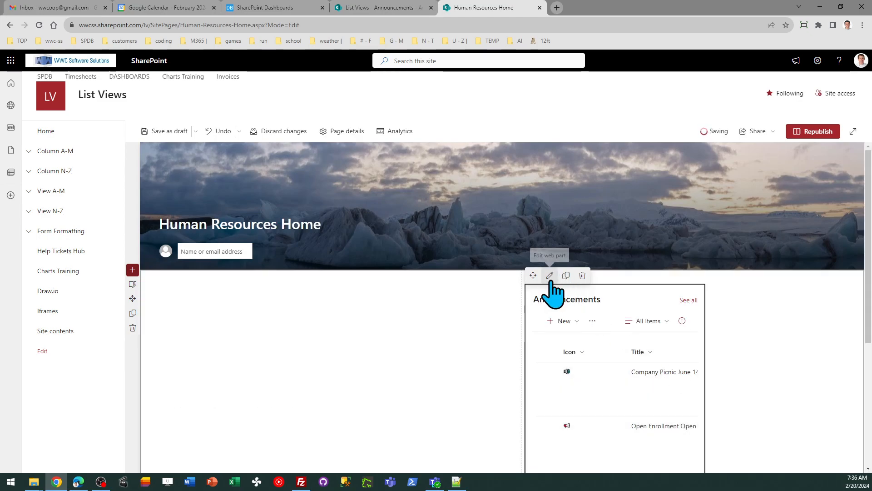
pyautogui.click(550, 275)
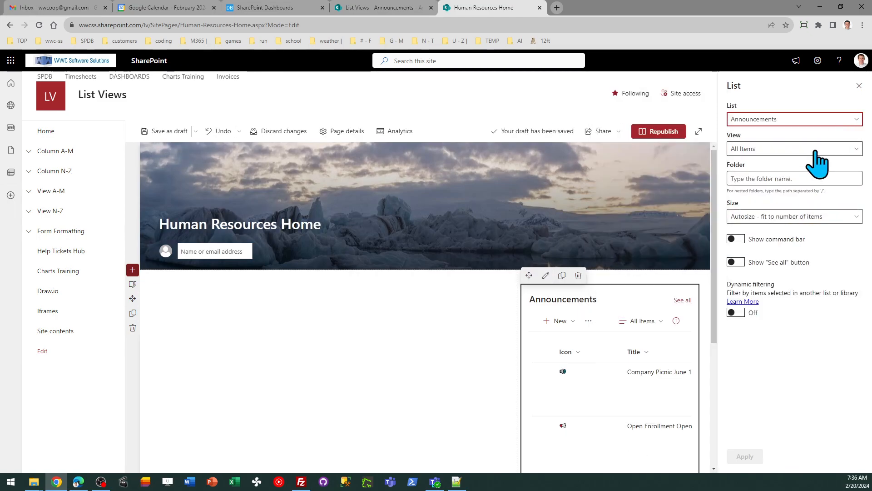
# - Set the web part to the Announcements view, hiding the command bar and See all link
pyautogui.click(793, 148)
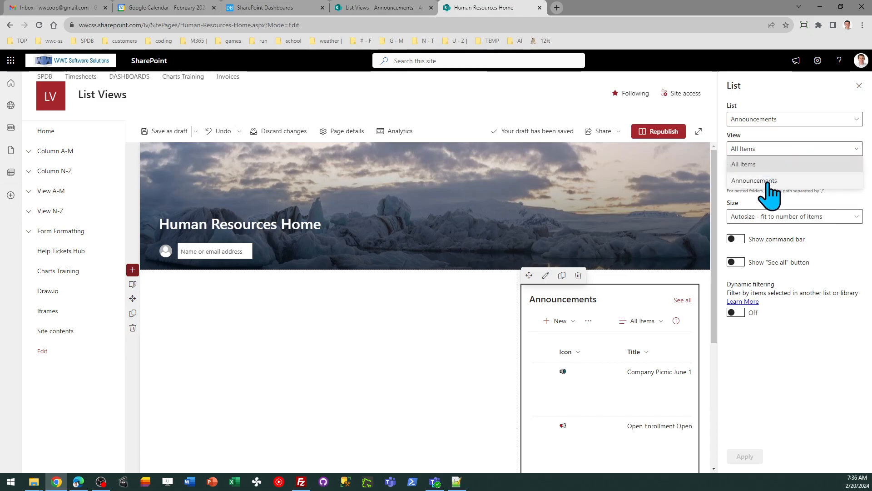
pyautogui.click(754, 180)
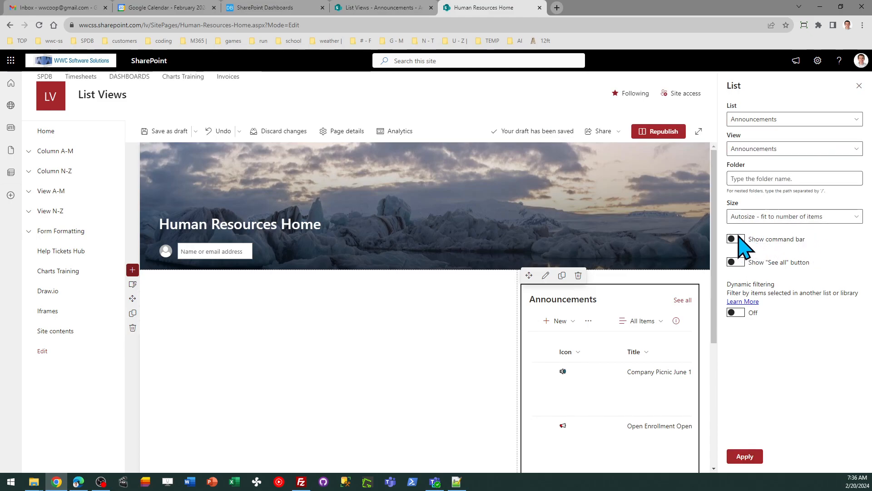
pyautogui.click(735, 238)
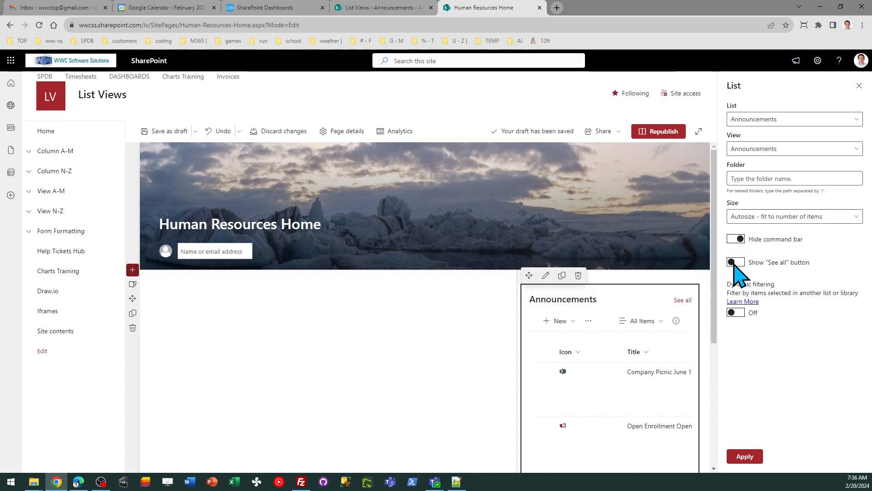
pyautogui.click(736, 263)
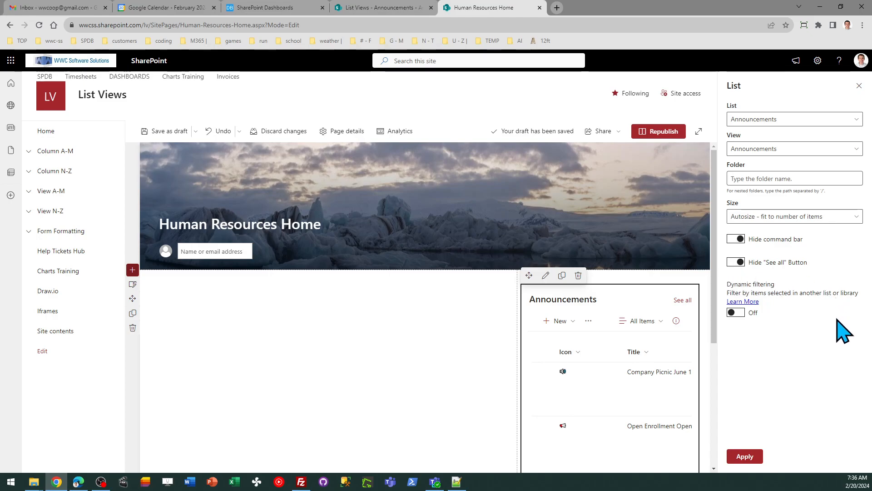
pyautogui.click(744, 456)
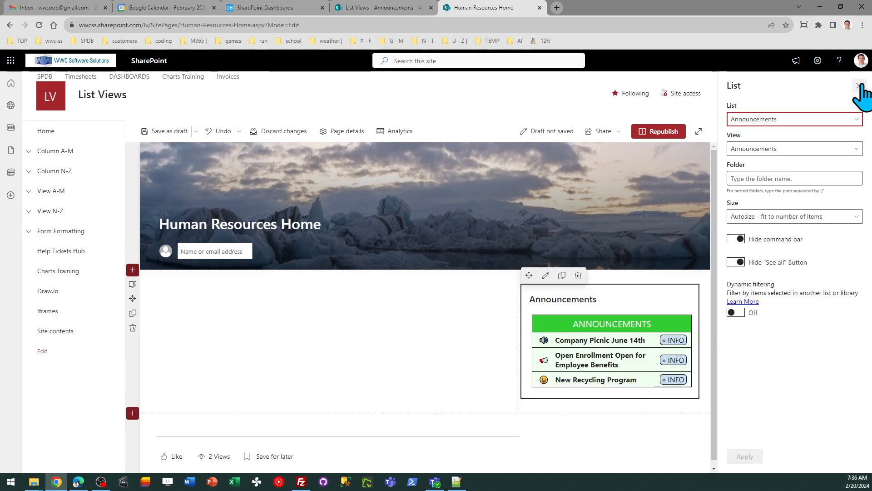
# - Delete the web part's Announcements title and republish the Human Resources Home page
pyautogui.click(858, 86)
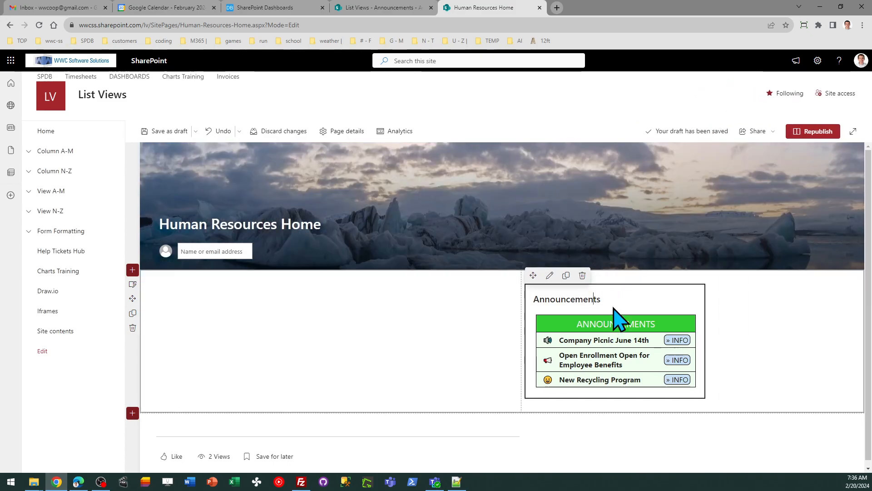
pyautogui.press('Backspace')
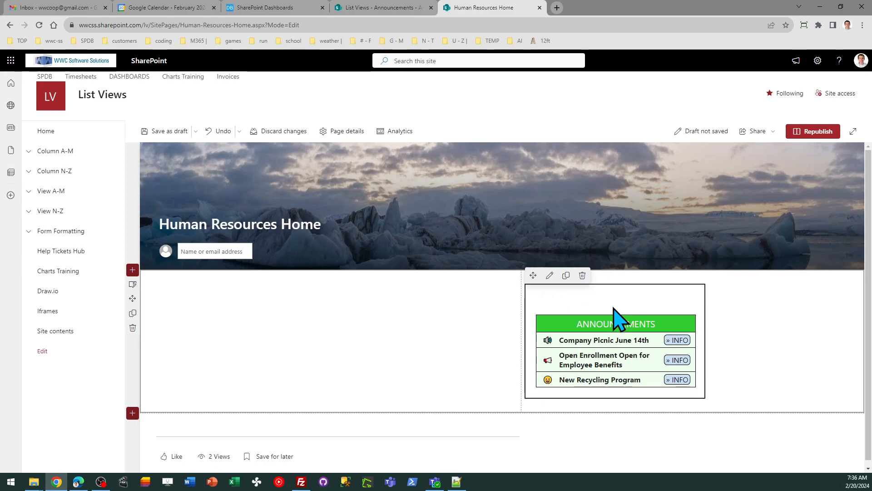
pyautogui.moveTo(813, 132)
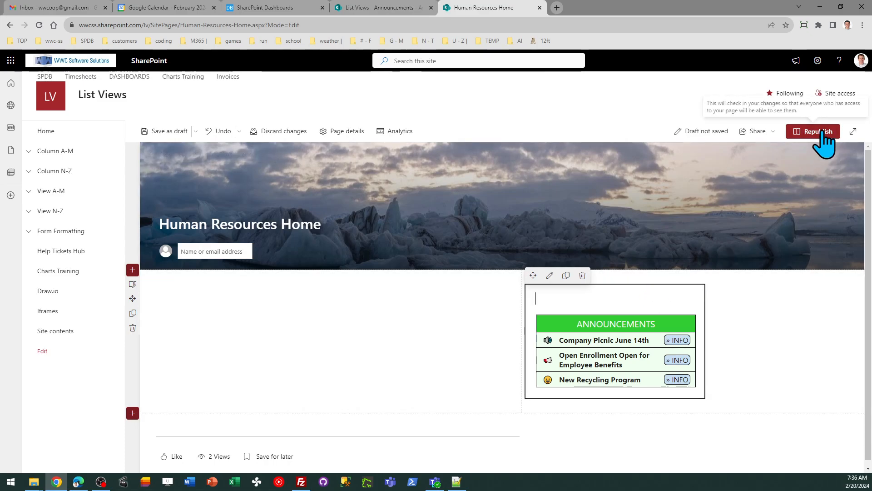
pyautogui.click(812, 132)
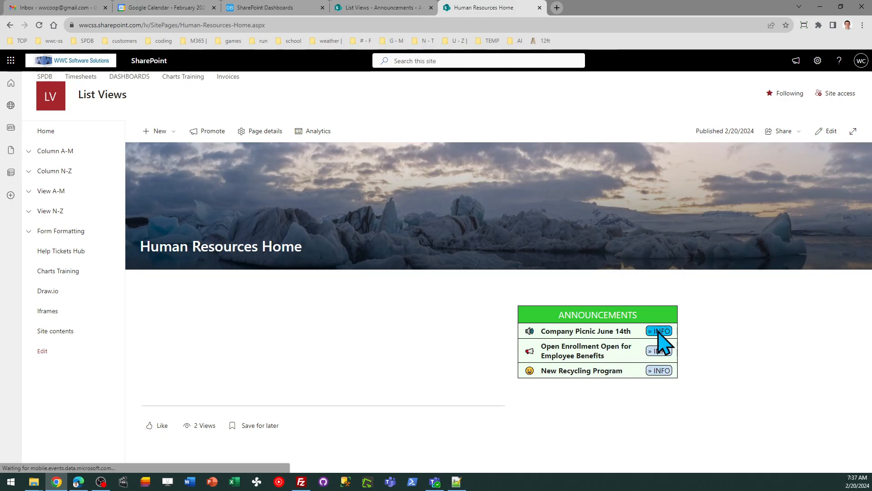
pyautogui.moveTo(690, 360)
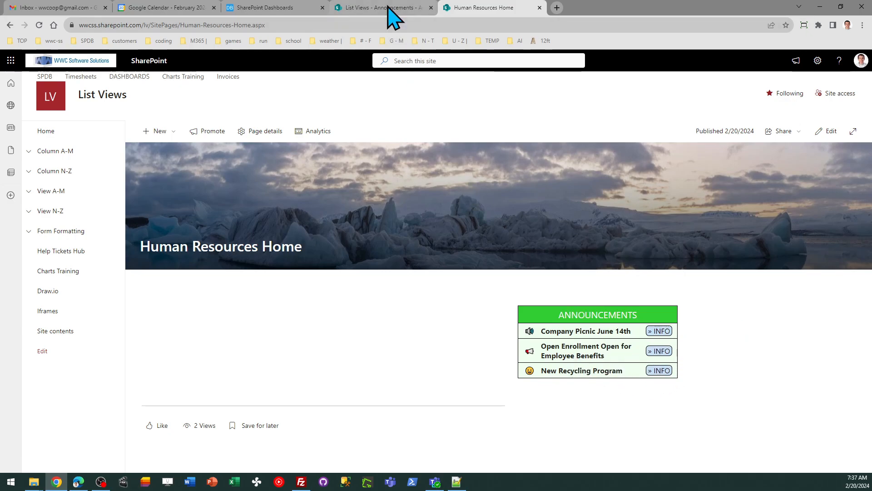
# - Switch the Announcements list to its All Items view
pyautogui.click(378, 7)
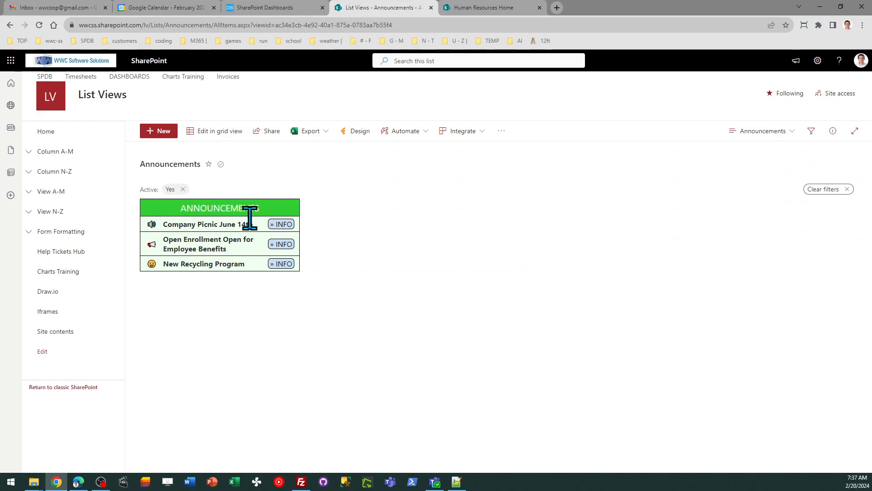
pyautogui.click(762, 131)
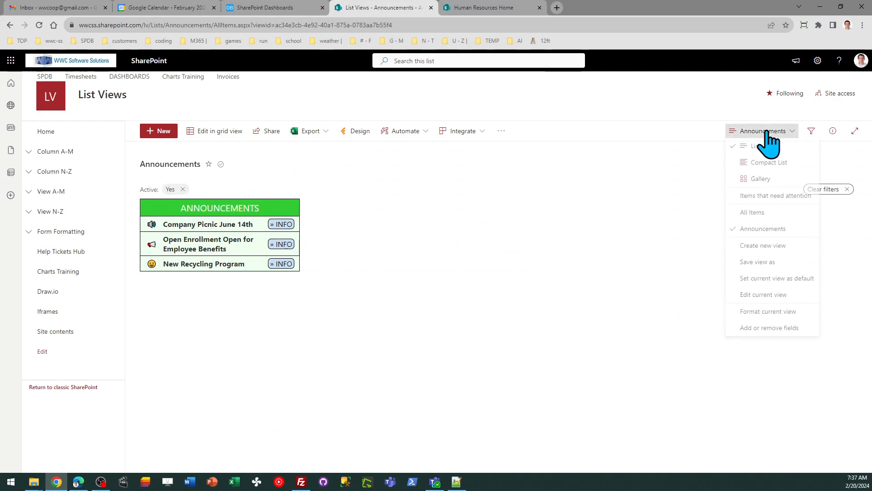
pyautogui.click(753, 212)
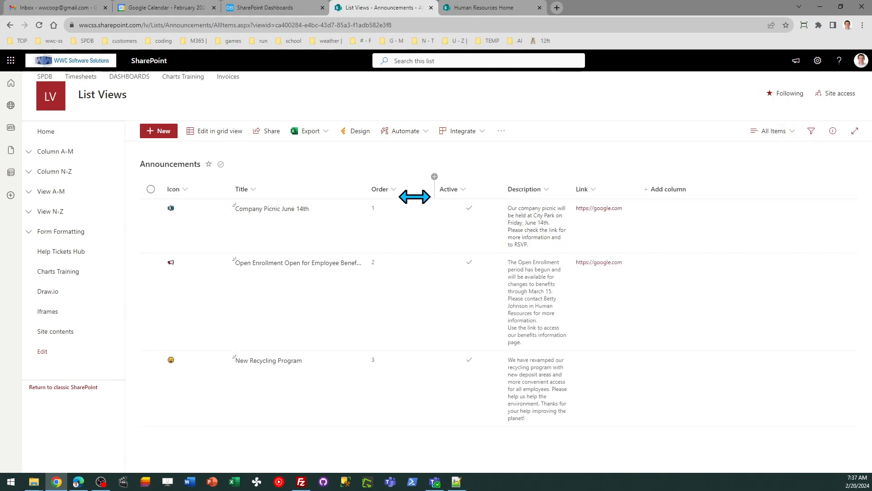
# - Open the 'Company Picnic June 14th' announcement and close it without saving
pyautogui.click(150, 207)
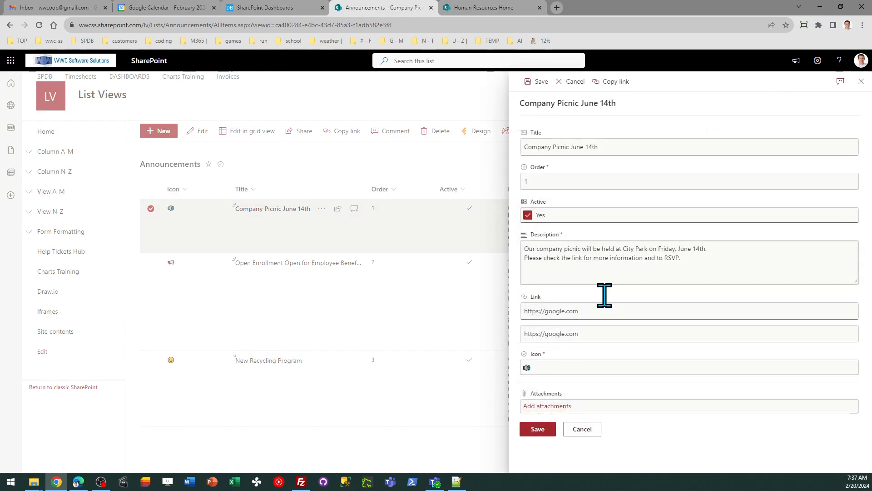
pyautogui.click(688, 367)
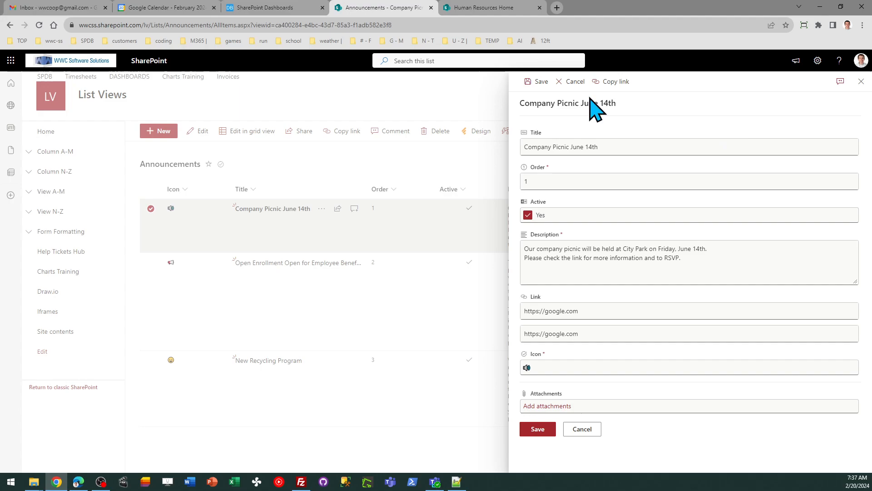
pyautogui.click(570, 81)
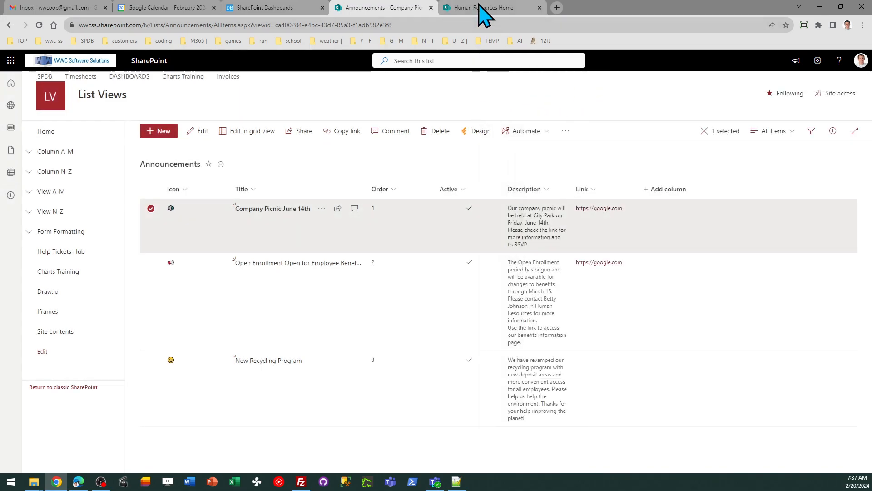
pyautogui.click(483, 7)
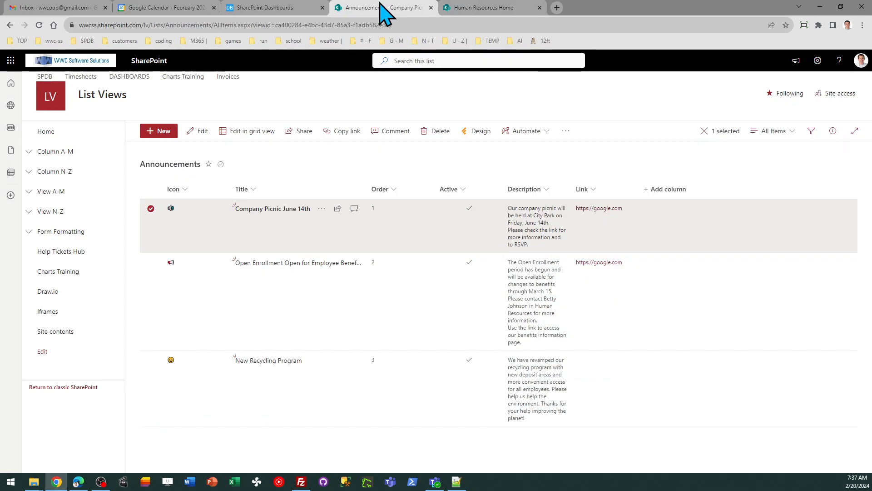
pyautogui.moveTo(483, 7)
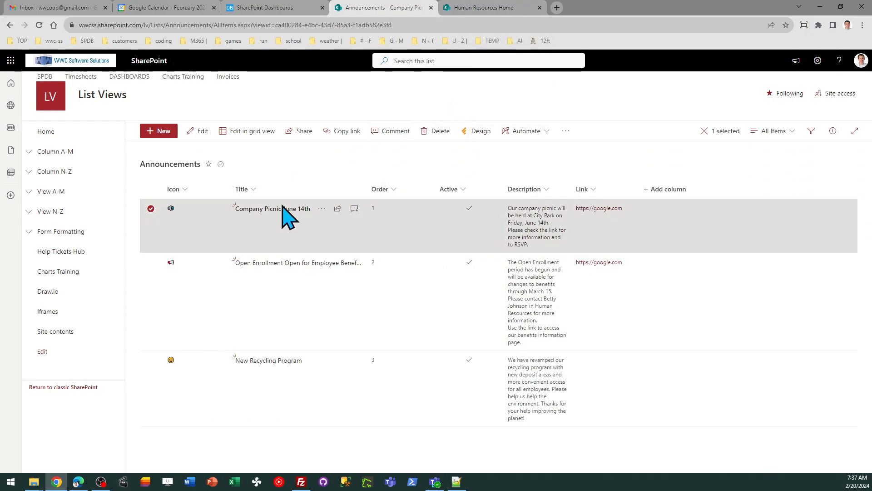
pyautogui.moveTo(314, 230)
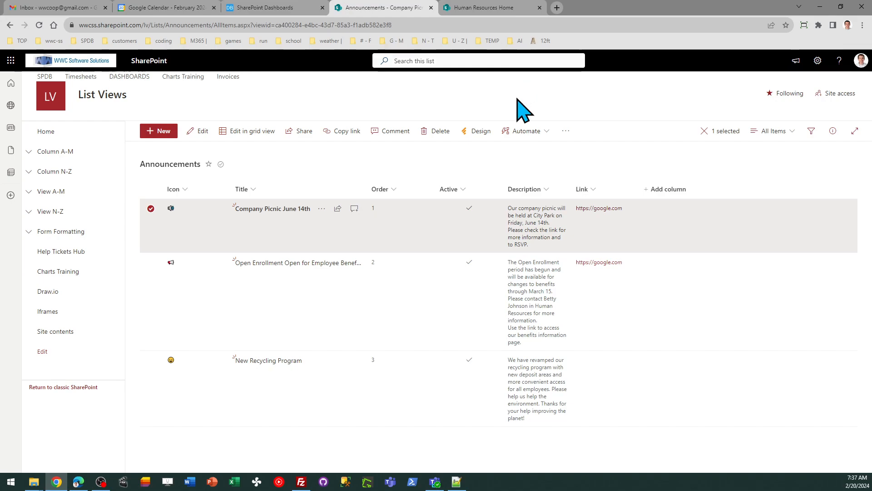
pyautogui.moveTo(475, 228)
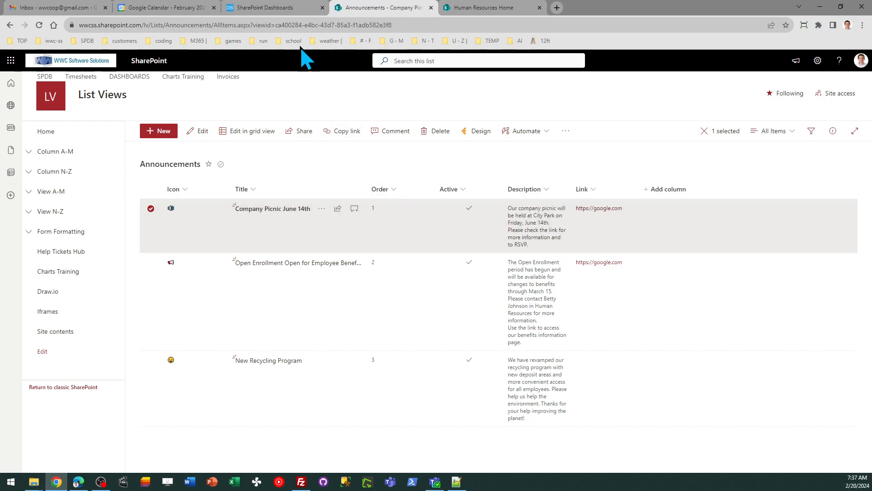
# - Return to the SharePoint Dashboards Announcements template and dismiss the Ready to Paste popup
pyautogui.click(273, 7)
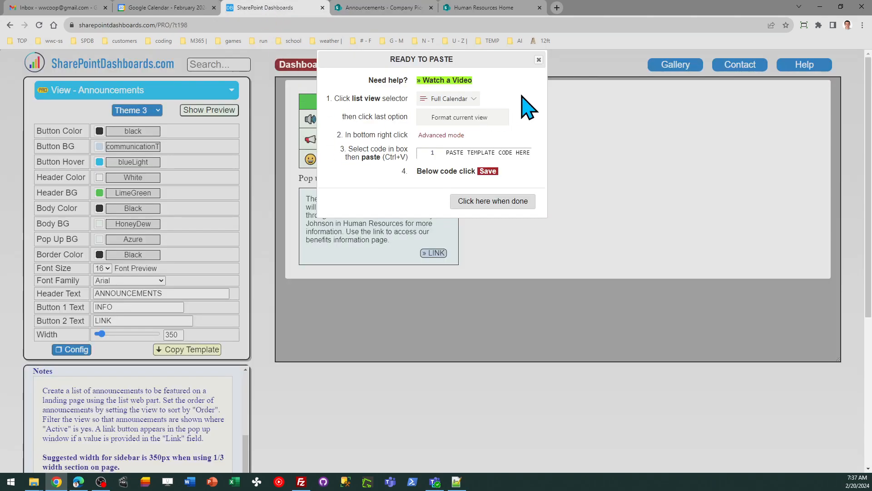
pyautogui.click(537, 59)
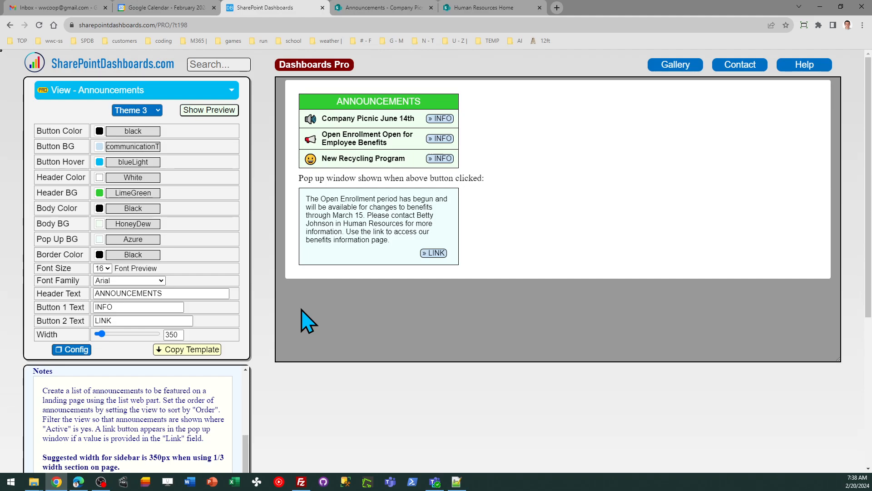
pyautogui.moveTo(277, 290)
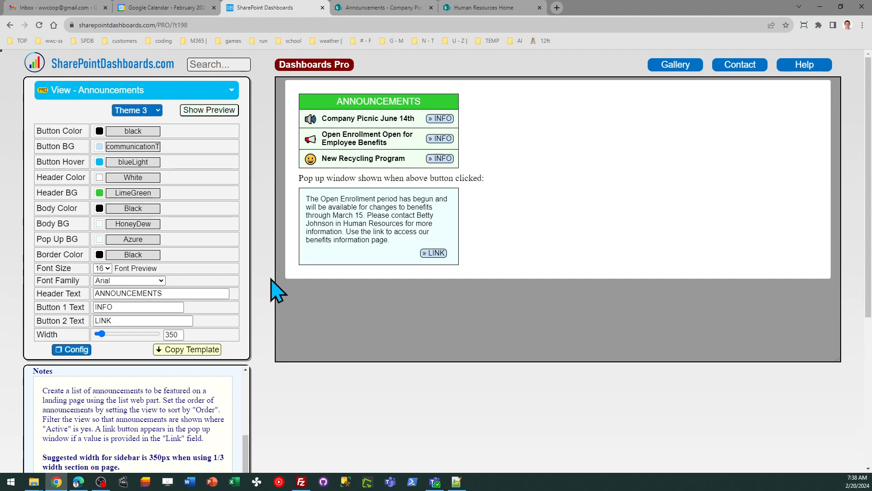
pyautogui.moveTo(275, 270)
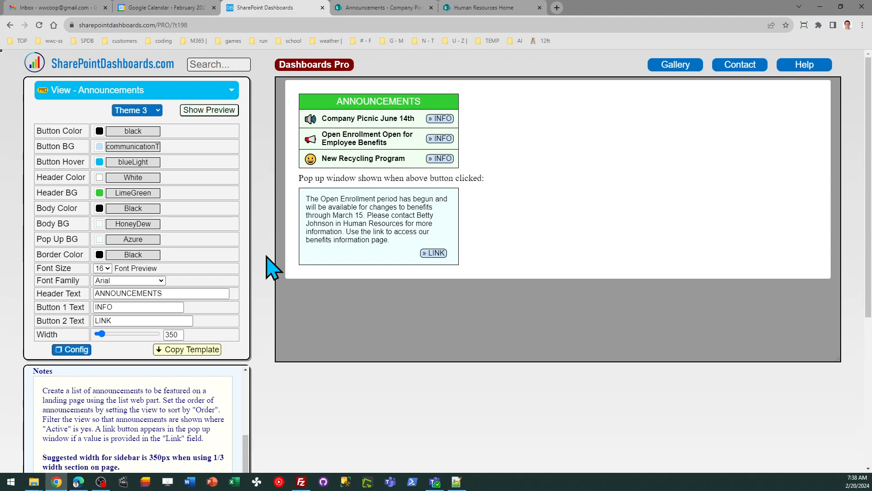